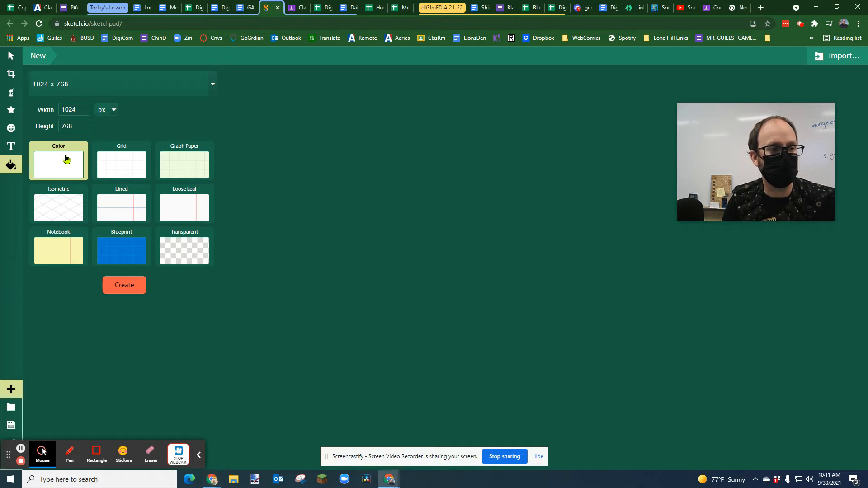
# Step: Create a blank white 1024 x 768 canvas and review the canvas size presets
pyautogui.click(124, 285)
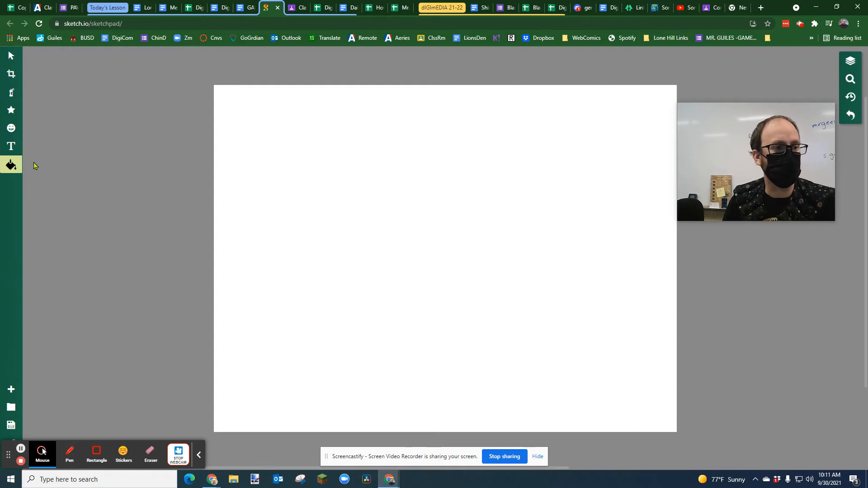
pyautogui.moveTo(10, 165)
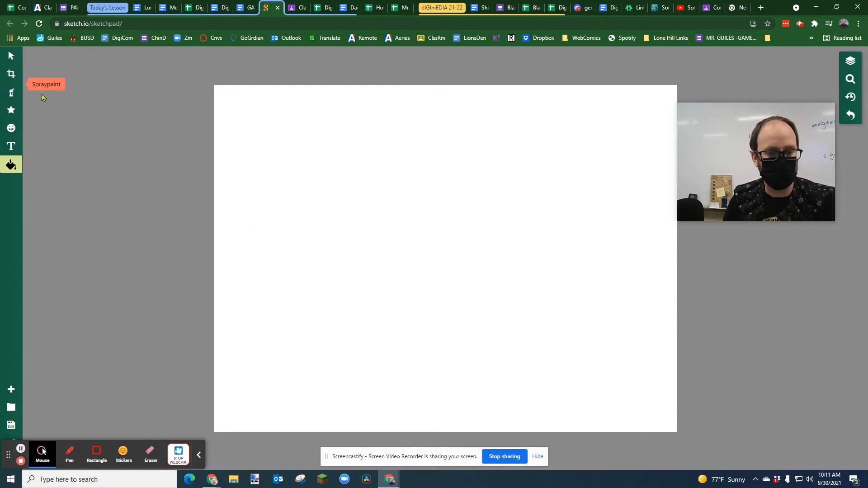
pyautogui.click(10, 73)
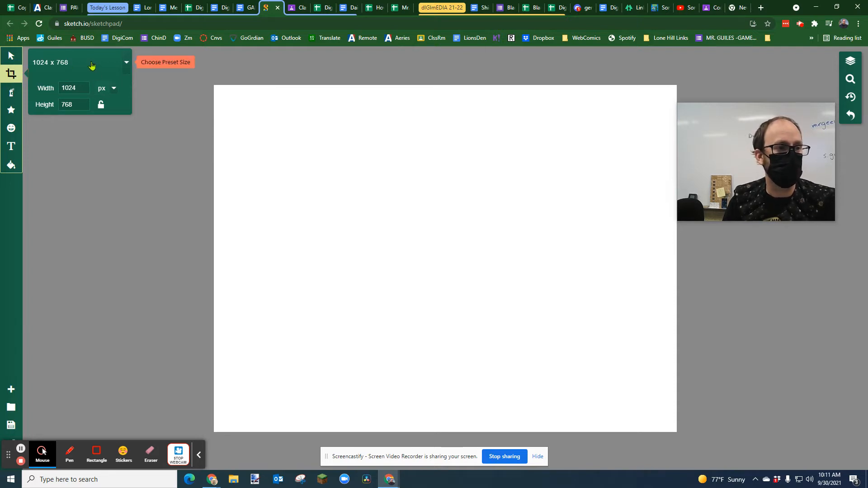
pyautogui.click(127, 62)
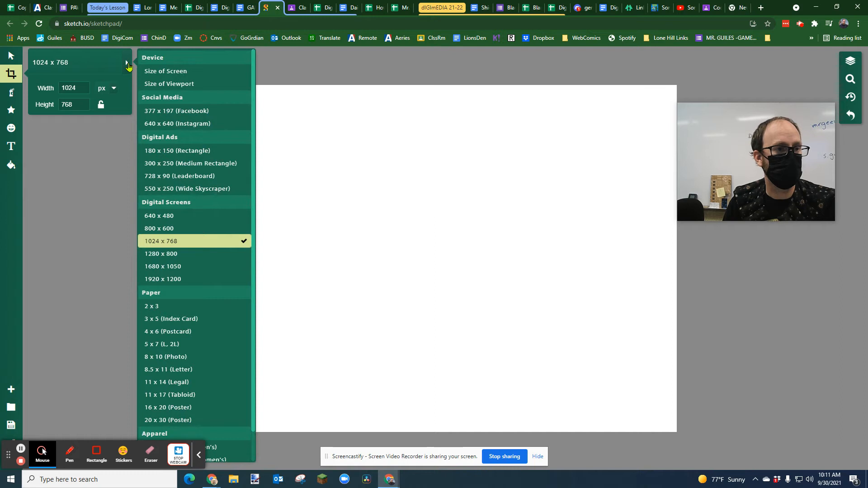
pyautogui.click(10, 93)
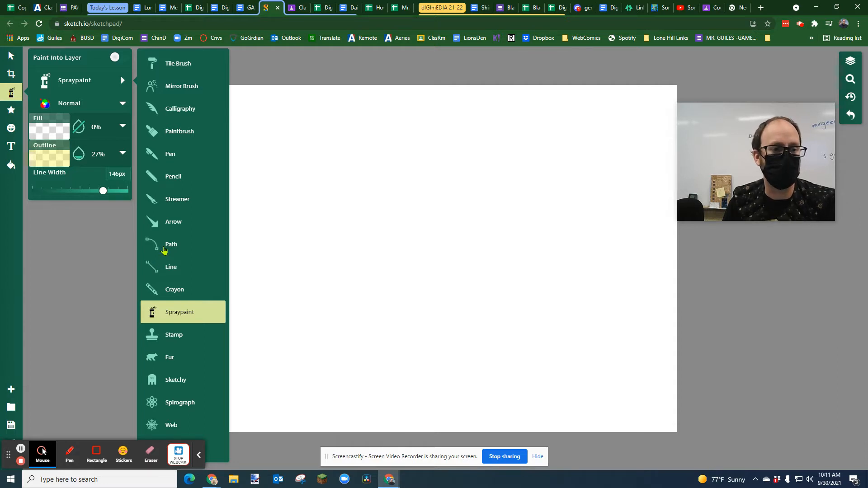
# Step: Set the Path brush to a 100% opaque black outline with 16px line width
pyautogui.click(171, 245)
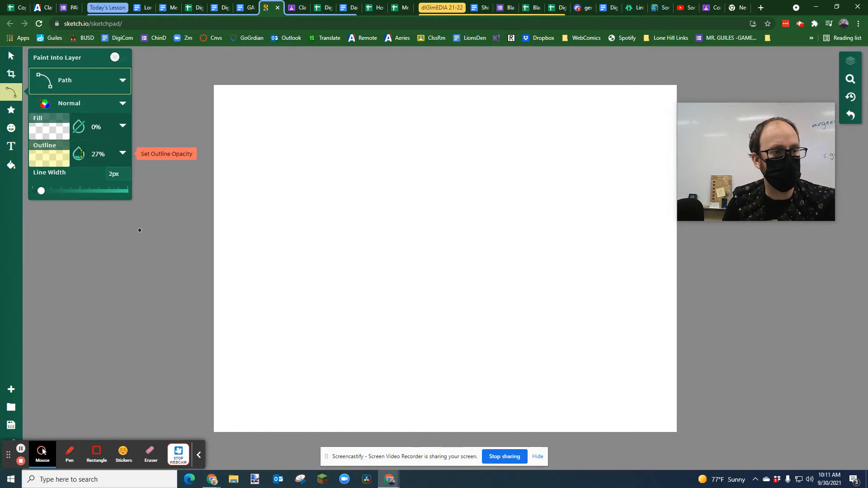
pyautogui.click(79, 153)
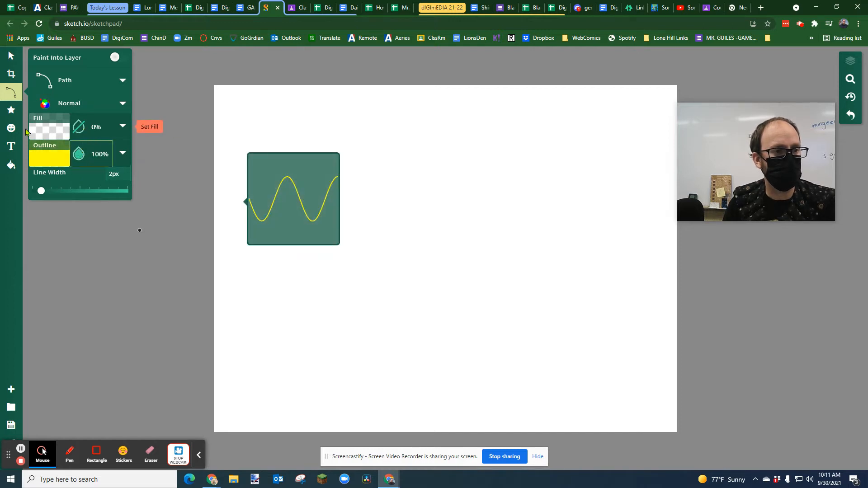
pyautogui.click(78, 126)
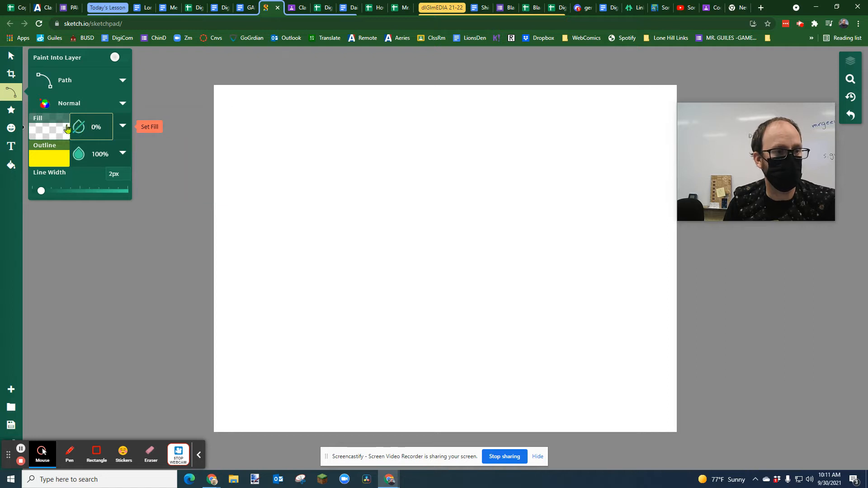
pyautogui.click(49, 157)
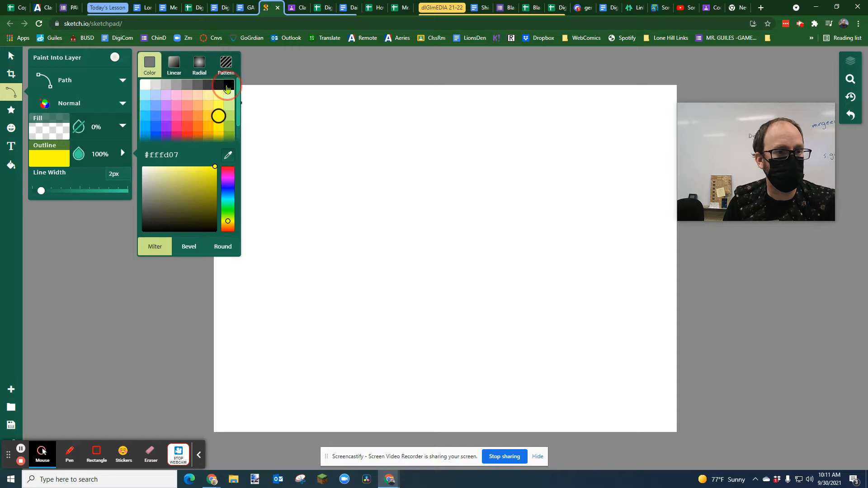
pyautogui.click(227, 85)
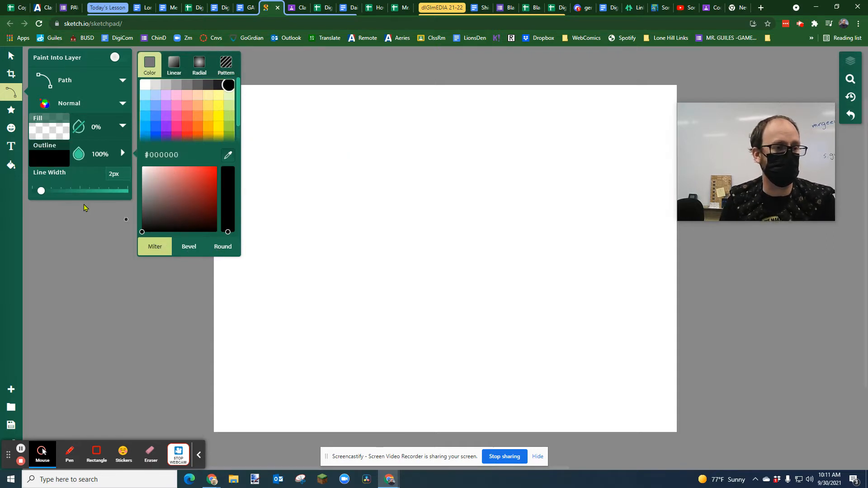
pyautogui.moveTo(41, 191); pyautogui.dragTo(46, 191)
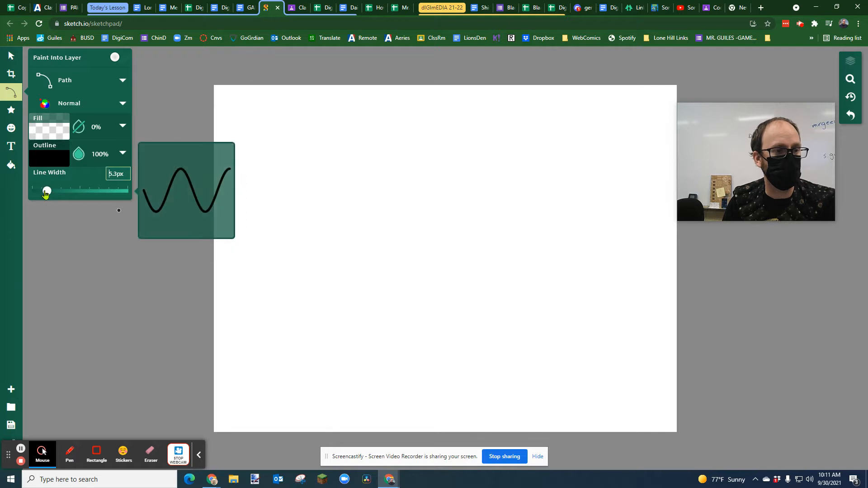
pyautogui.moveTo(46, 190); pyautogui.dragTo(80, 190)
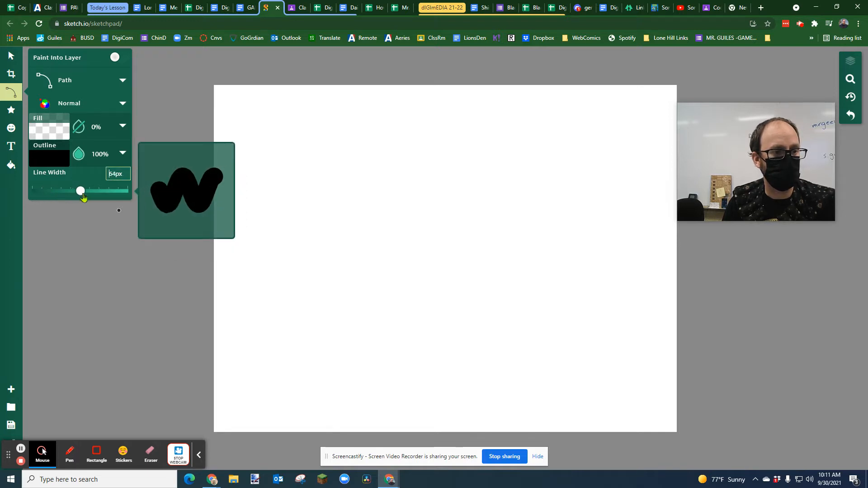
pyautogui.moveTo(80, 191); pyautogui.dragTo(56, 191)
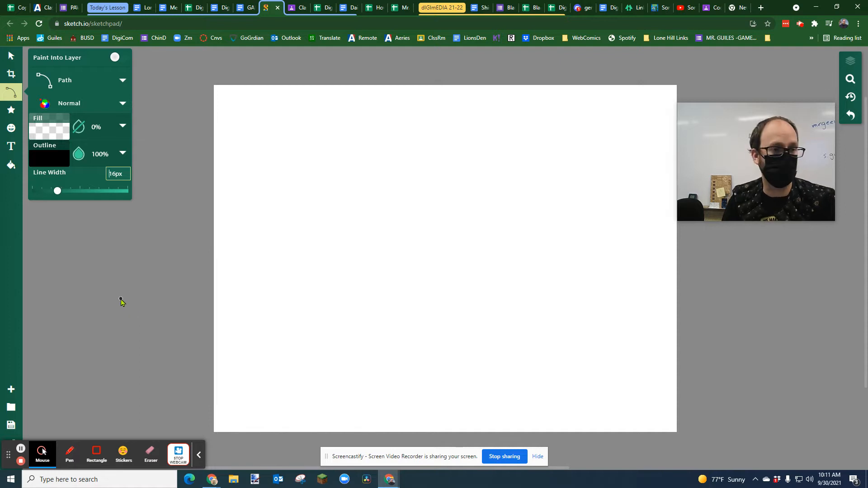
pyautogui.moveTo(121, 299); pyautogui.dragTo(248, 364)
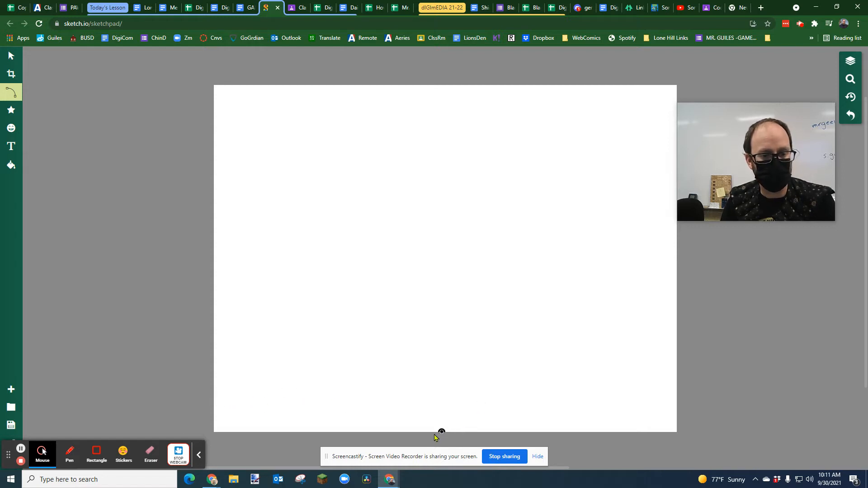
# Step: Draw a thick black path from the bottom centre up to the canvas's right edge
pyautogui.moveTo(403, 437); pyautogui.dragTo(508, 380)
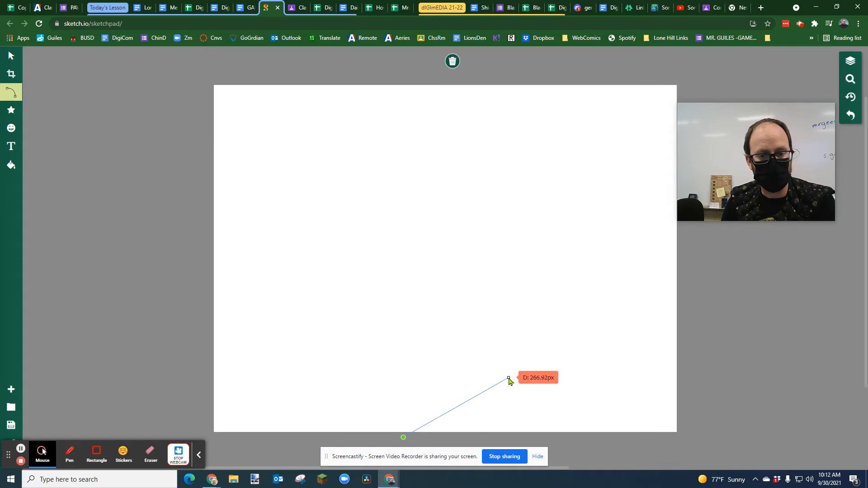
pyautogui.moveTo(509, 378); pyautogui.dragTo(696, 302)
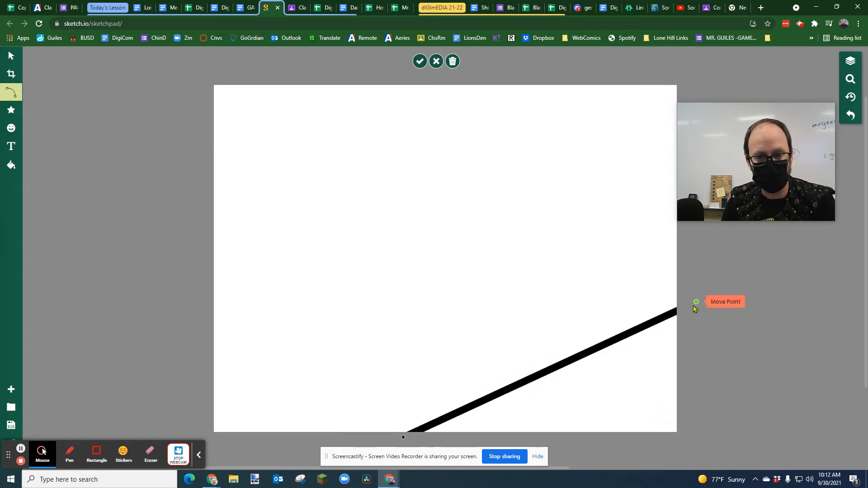
pyautogui.moveTo(697, 302); pyautogui.dragTo(703, 304)
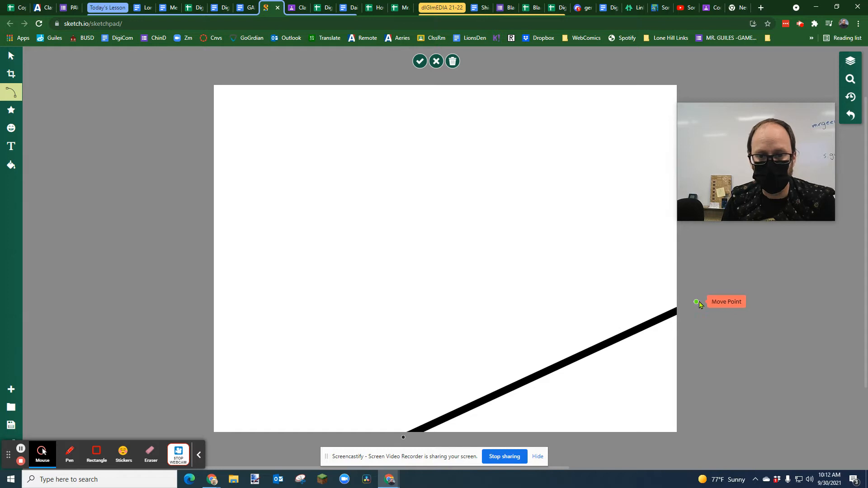
pyautogui.moveTo(697, 303); pyautogui.dragTo(669, 294)
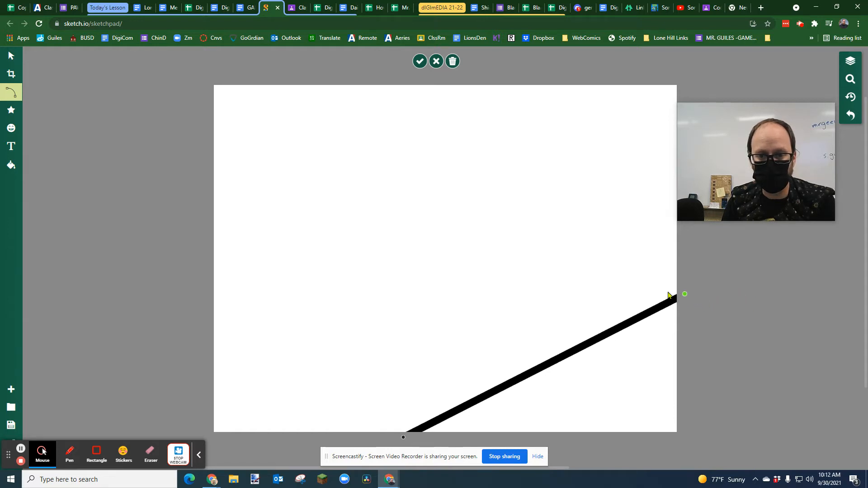
pyautogui.moveTo(685, 294); pyautogui.dragTo(663, 293)
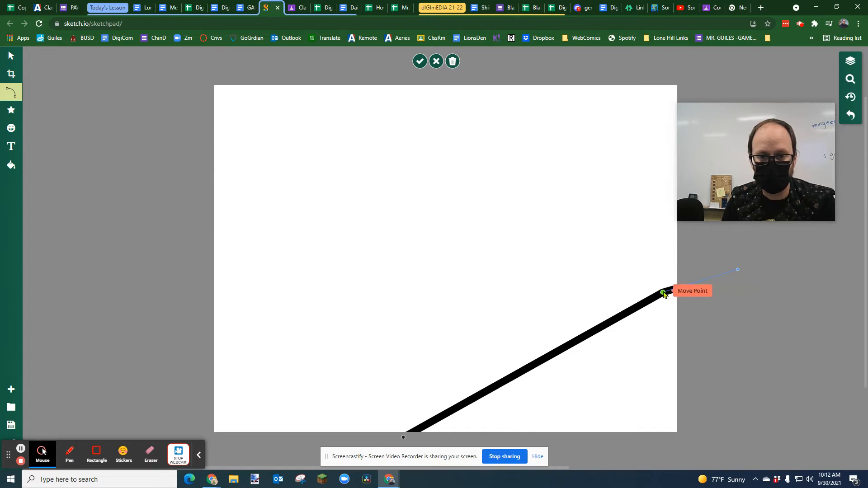
pyautogui.moveTo(664, 293); pyautogui.dragTo(689, 306)
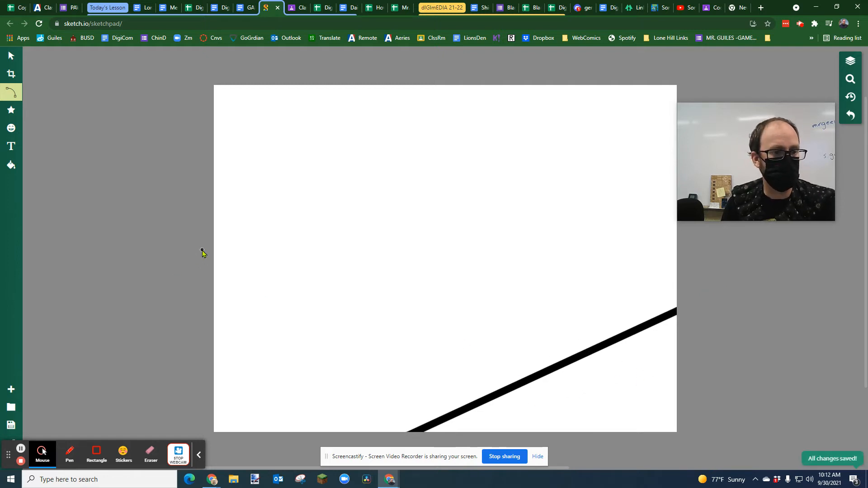
# Step: Draw a nearly straight horizon line from the left edge to the right edge at mid-height
pyautogui.moveTo(204, 249); pyautogui.dragTo(488, 248)
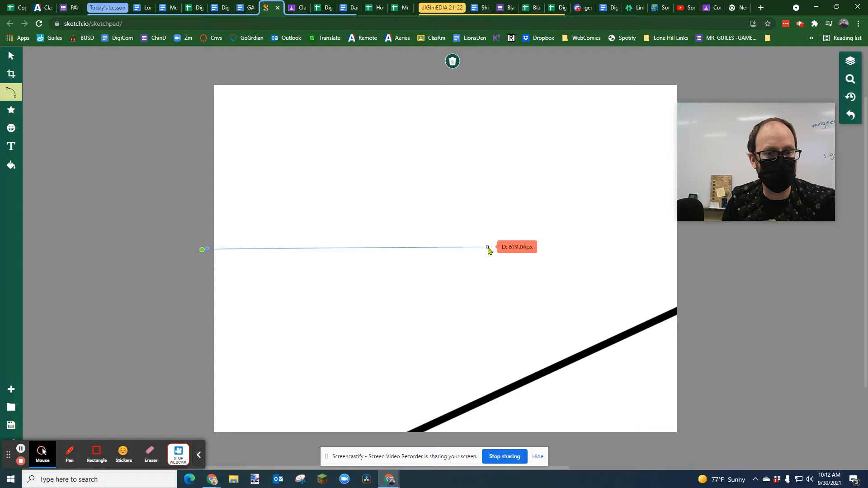
pyautogui.moveTo(488, 249); pyautogui.dragTo(692, 250)
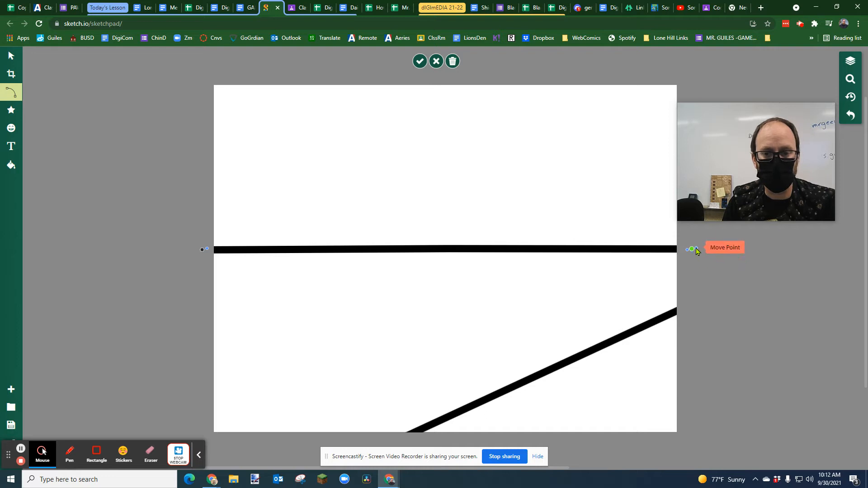
pyautogui.moveTo(693, 249); pyautogui.dragTo(679, 326)
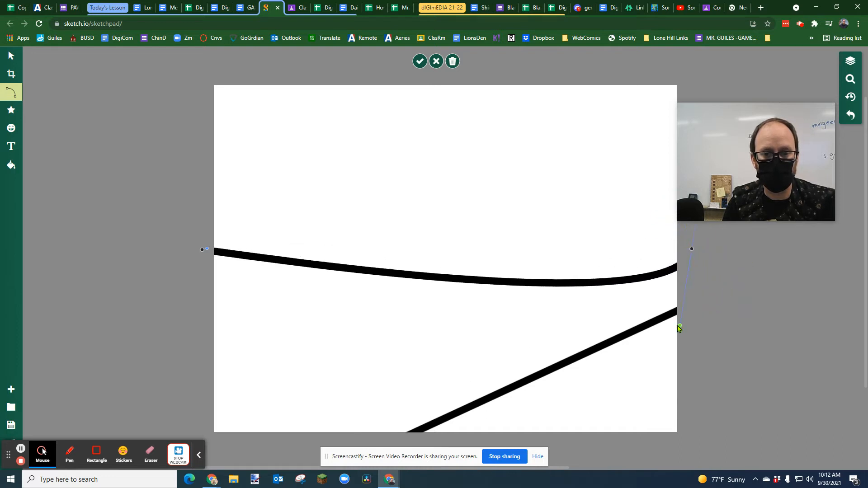
pyautogui.moveTo(679, 328); pyautogui.dragTo(708, 261)
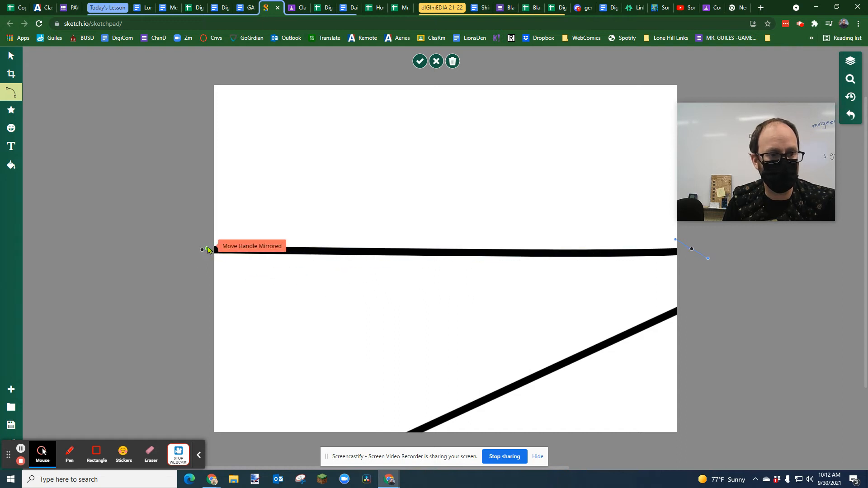
pyautogui.moveTo(202, 249); pyautogui.dragTo(271, 211)
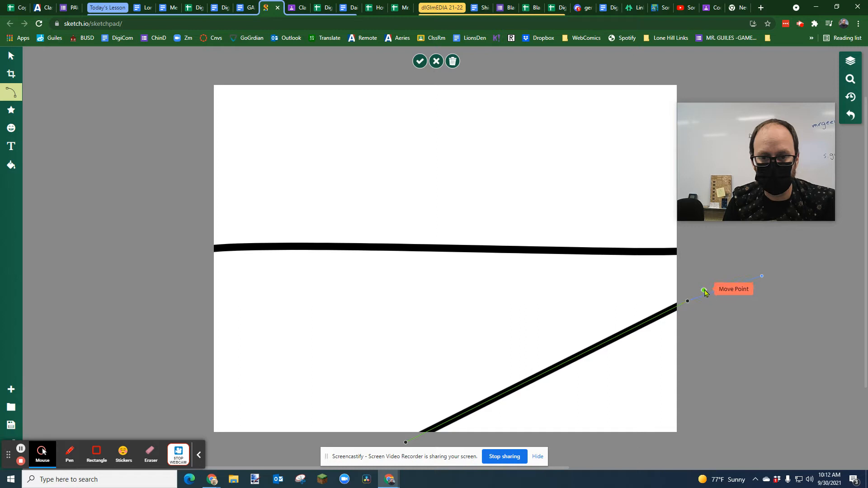
pyautogui.moveTo(762, 279)
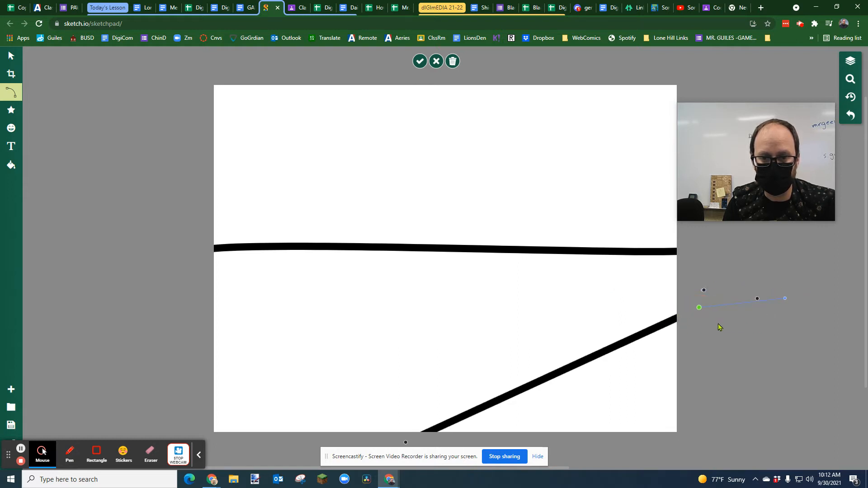
# Step: Move the diagonal line's end point to the edge and select the horizon line
pyautogui.moveTo(700, 308); pyautogui.dragTo(685, 318)
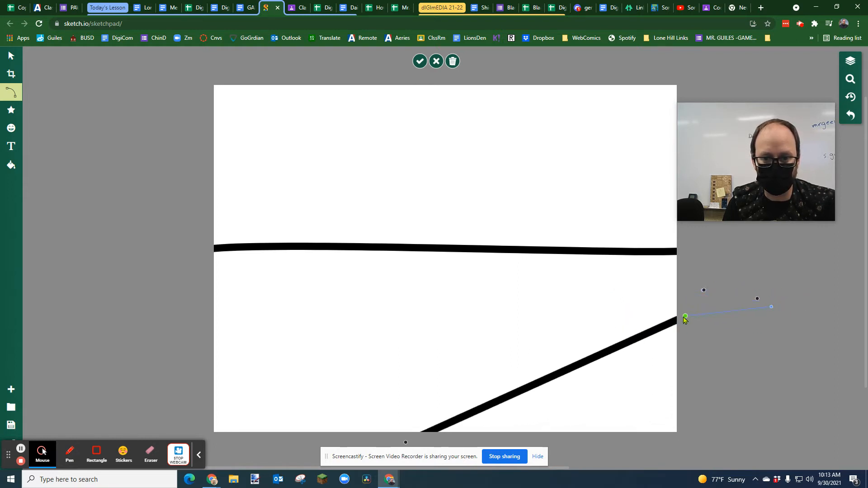
pyautogui.moveTo(684, 316); pyautogui.dragTo(709, 323)
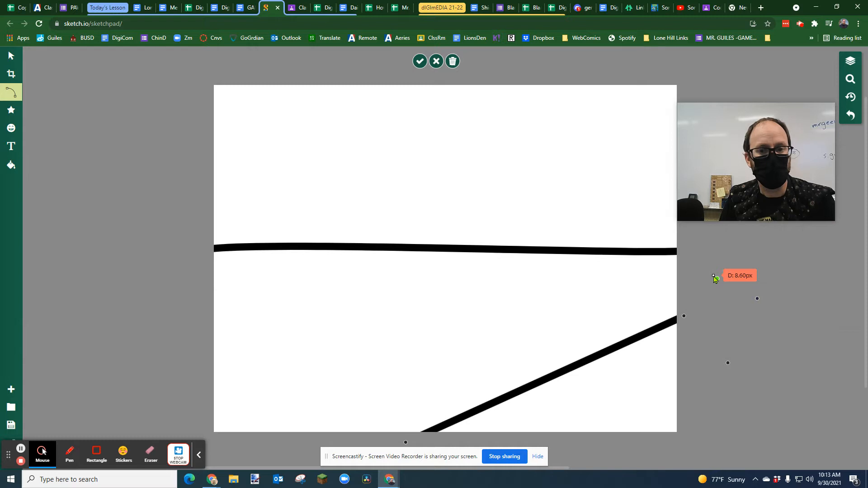
pyautogui.moveTo(716, 279); pyautogui.dragTo(621, 399)
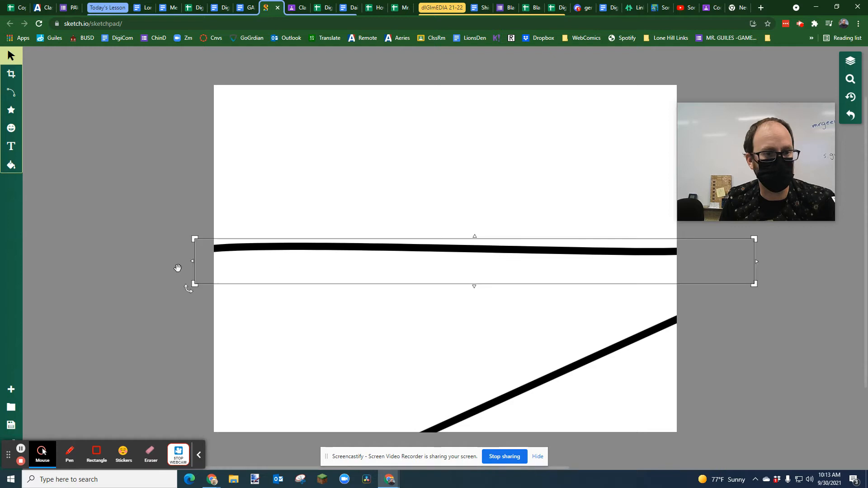
# Step: Fill the sand area below the shoreline pale yellow (#ffeeaa) using Pixel Fill
pyautogui.click(10, 166)
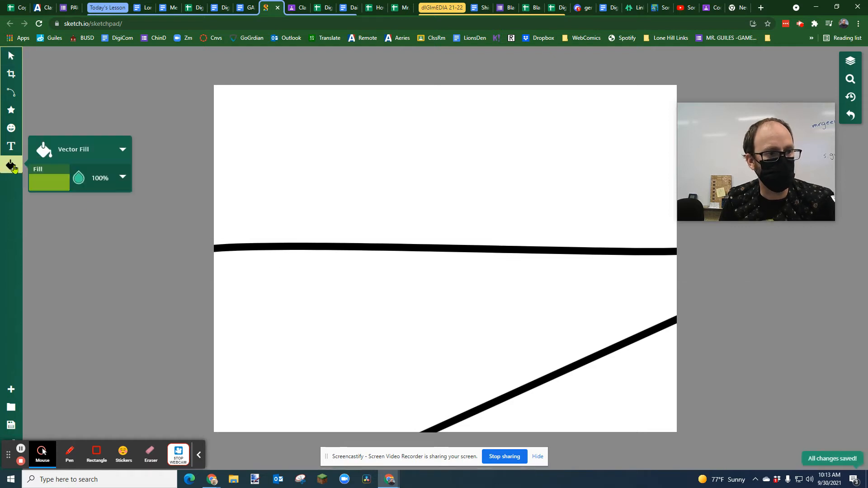
pyautogui.click(49, 178)
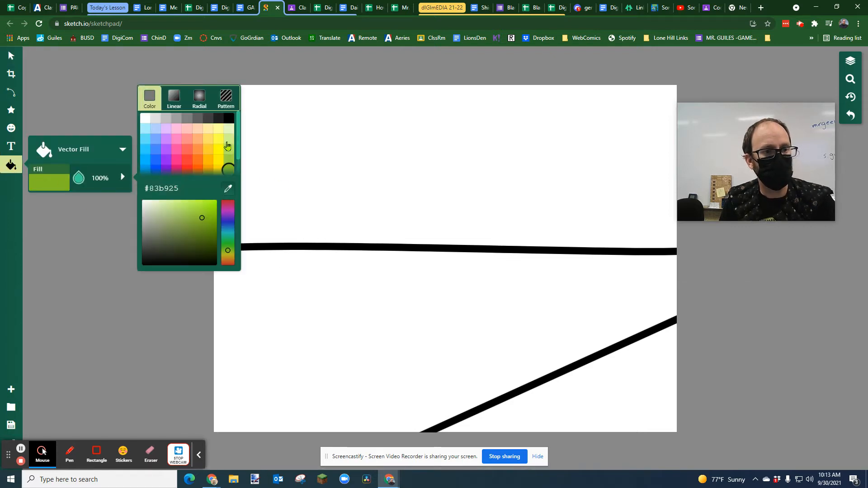
pyautogui.click(208, 129)
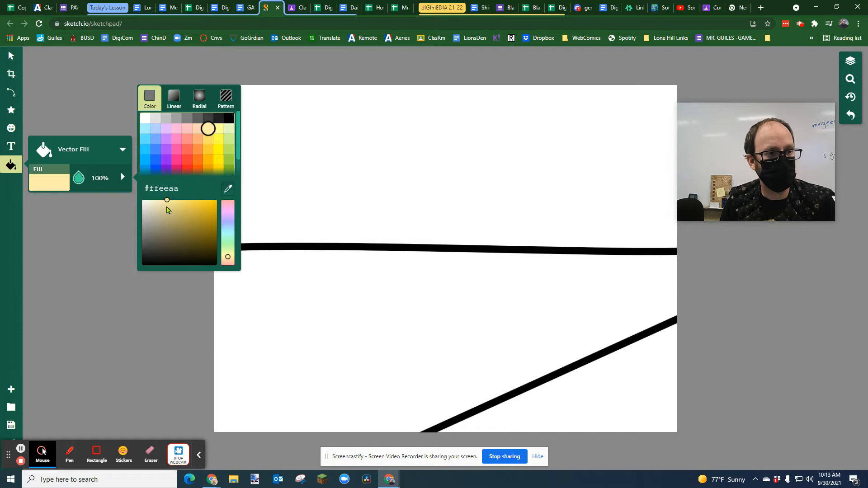
pyautogui.click(185, 205)
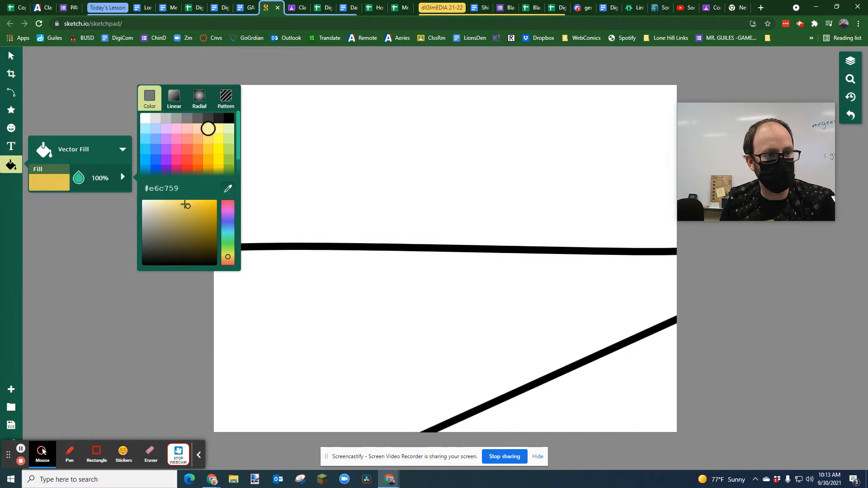
pyautogui.click(181, 204)
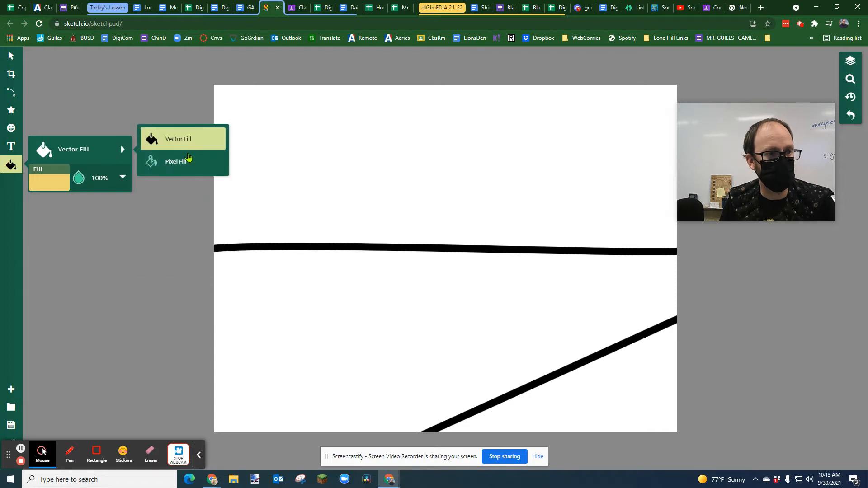
pyautogui.click(178, 161)
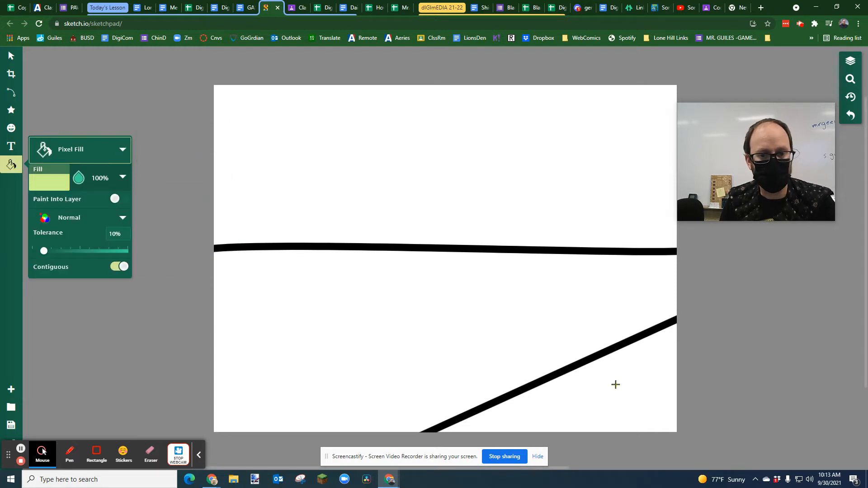
pyautogui.click(615, 384)
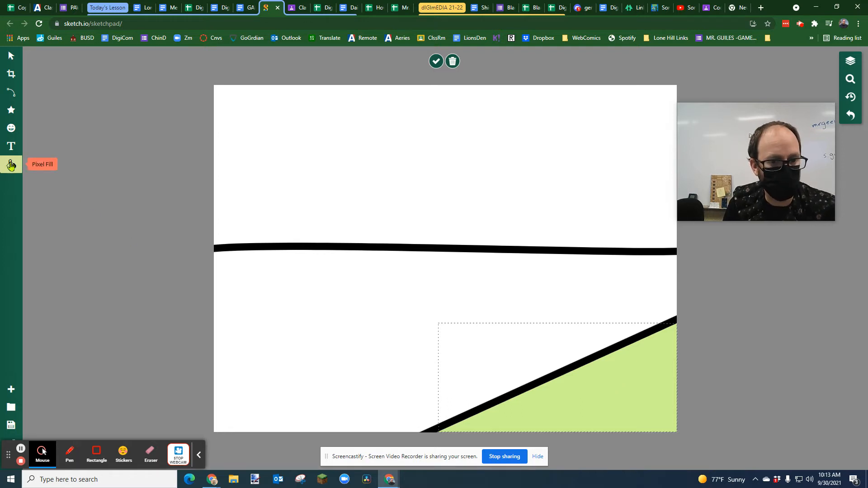
pyautogui.moveTo(17, 203)
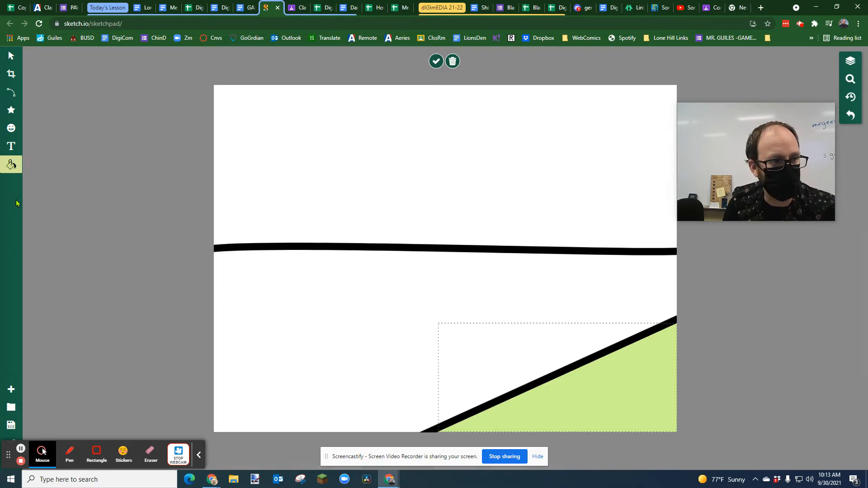
# Step: Commit the pale yellow sand fill and fill the sky light blue (#a8efff)
pyautogui.click(11, 165)
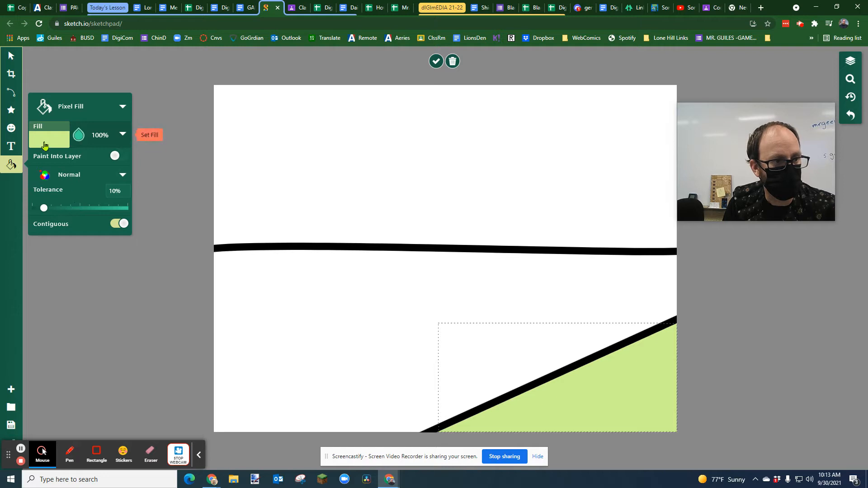
pyautogui.click(49, 134)
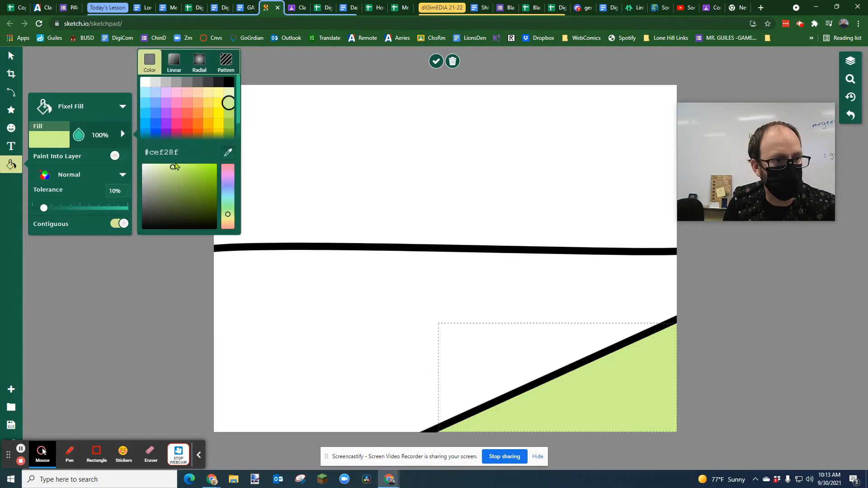
pyautogui.click(209, 93)
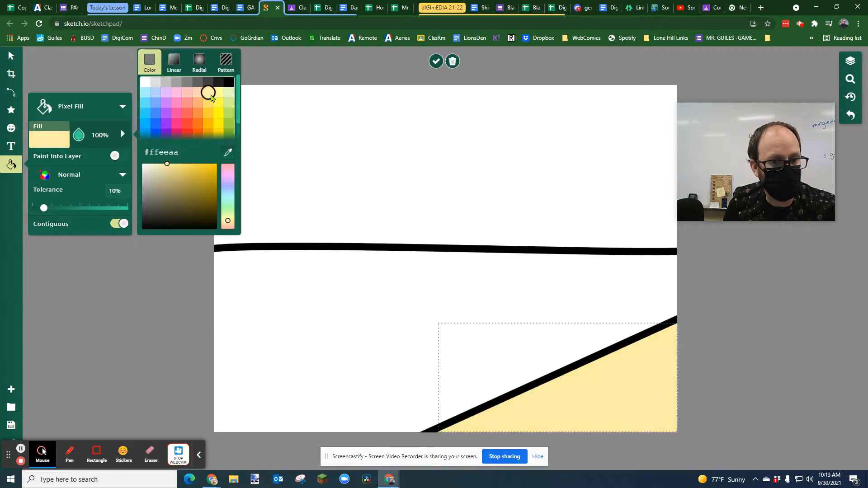
pyautogui.click(435, 61)
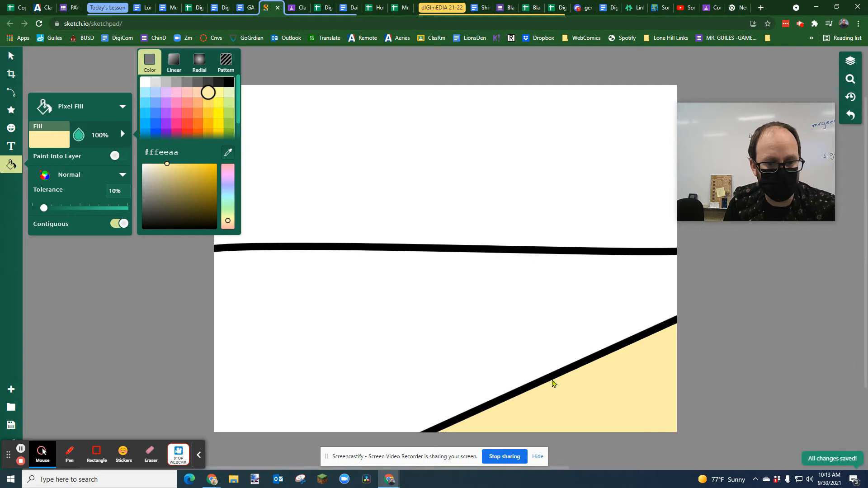
pyautogui.moveTo(189, 167)
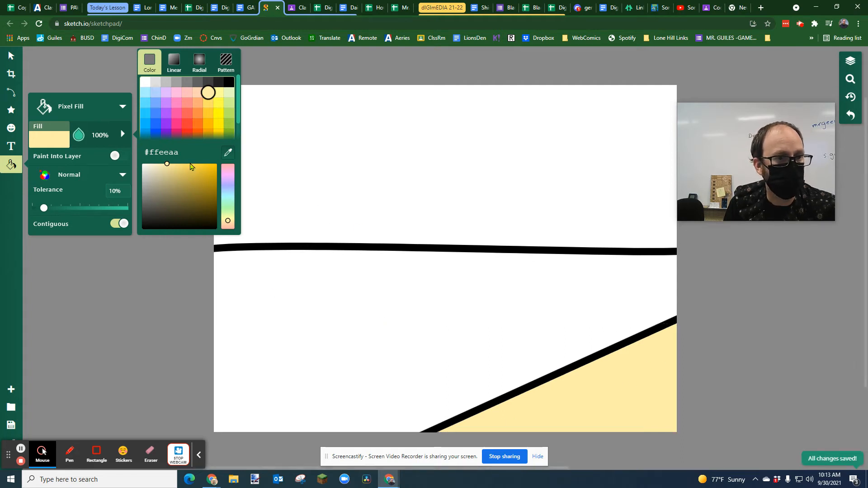
pyautogui.click(146, 92)
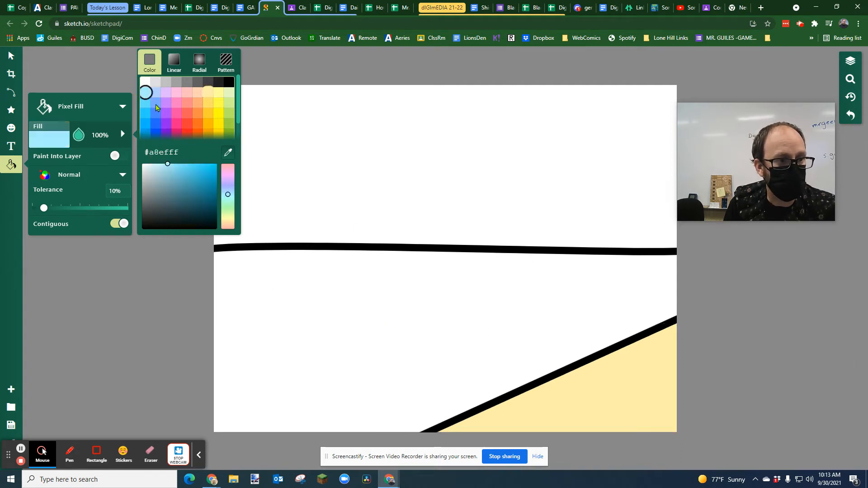
pyautogui.click(390, 152)
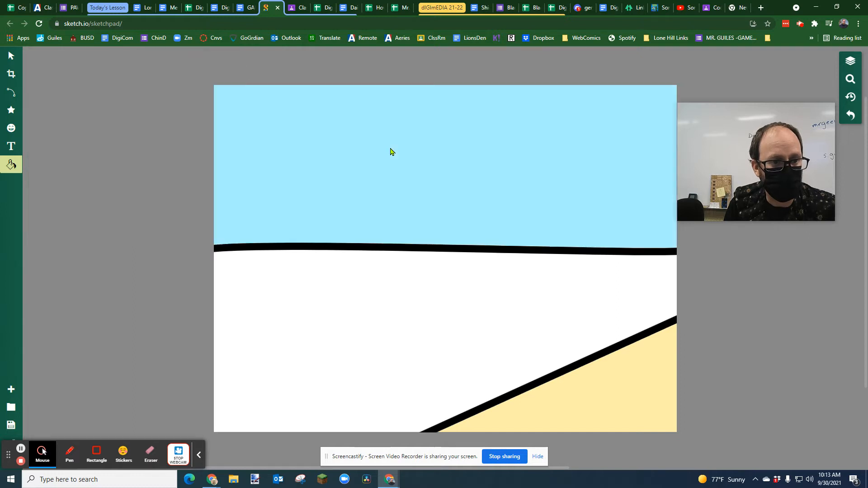
pyautogui.moveTo(10, 165)
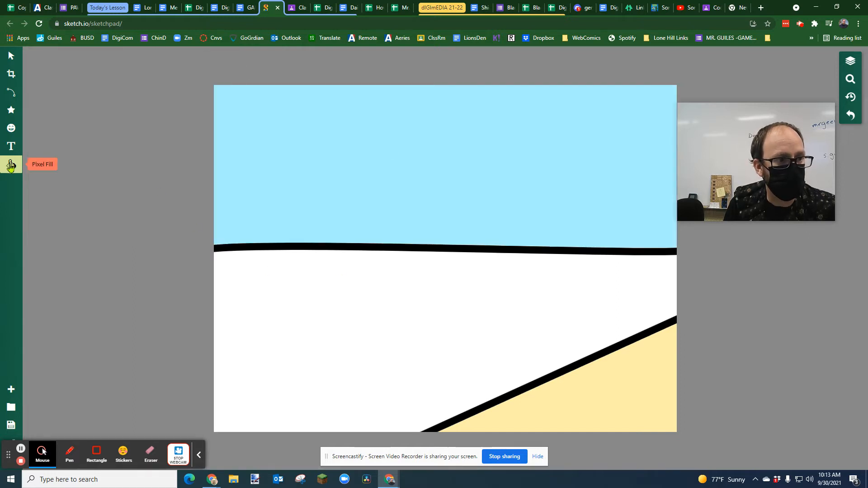
# Step: Fill the ocean between horizon and shoreline with blue at 97% tolerance
pyautogui.click(10, 164)
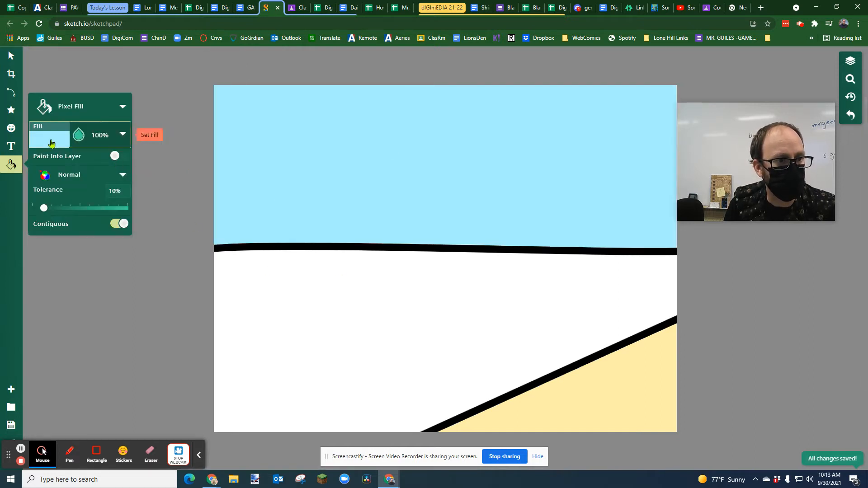
pyautogui.click(49, 135)
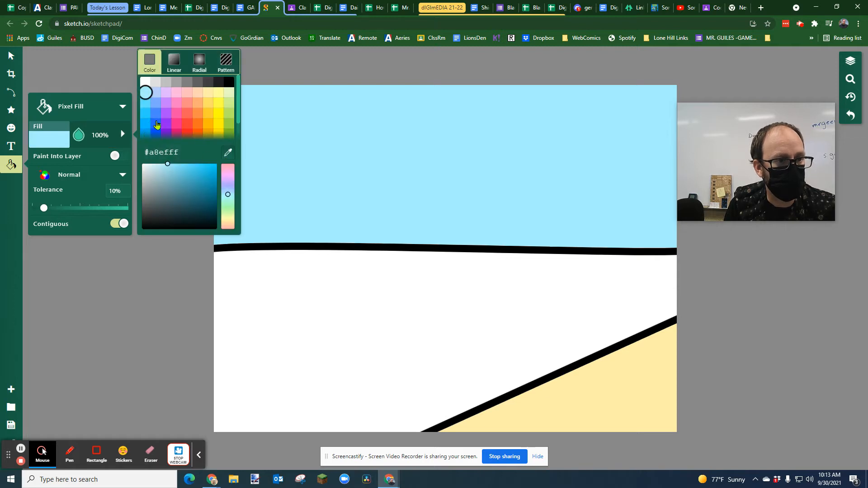
pyautogui.click(292, 287)
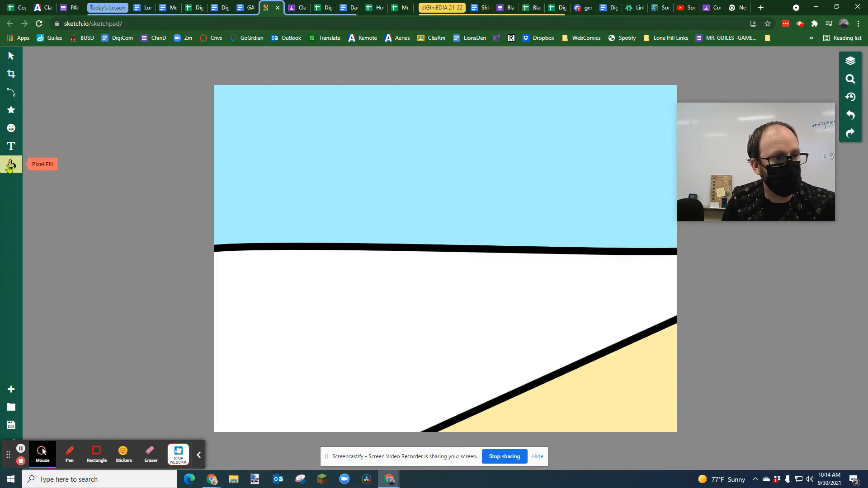
pyautogui.click(10, 165)
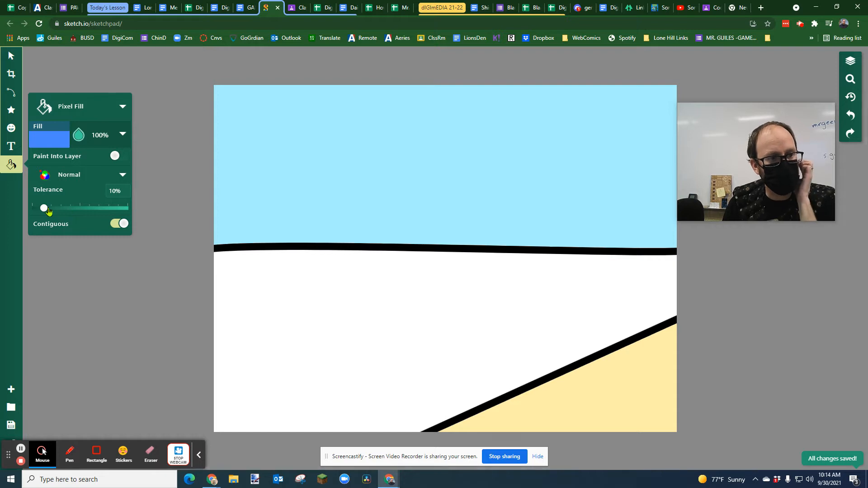
pyautogui.moveTo(44, 208); pyautogui.dragTo(123, 208)
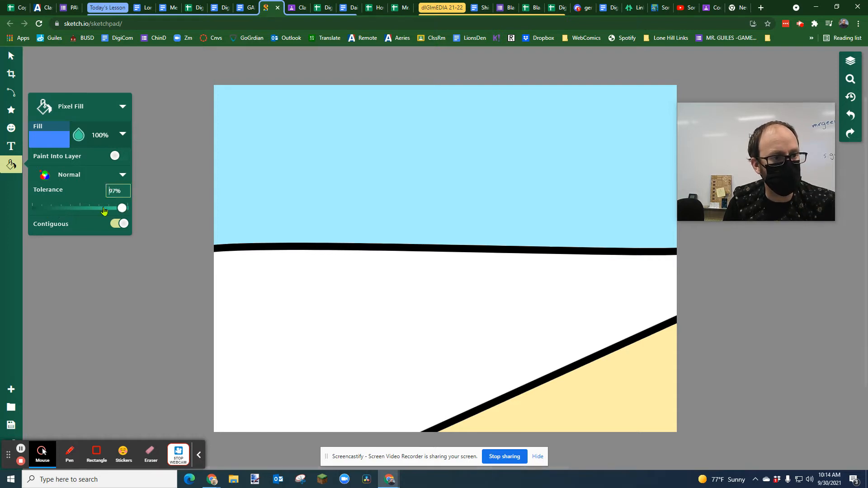
pyautogui.click(256, 276)
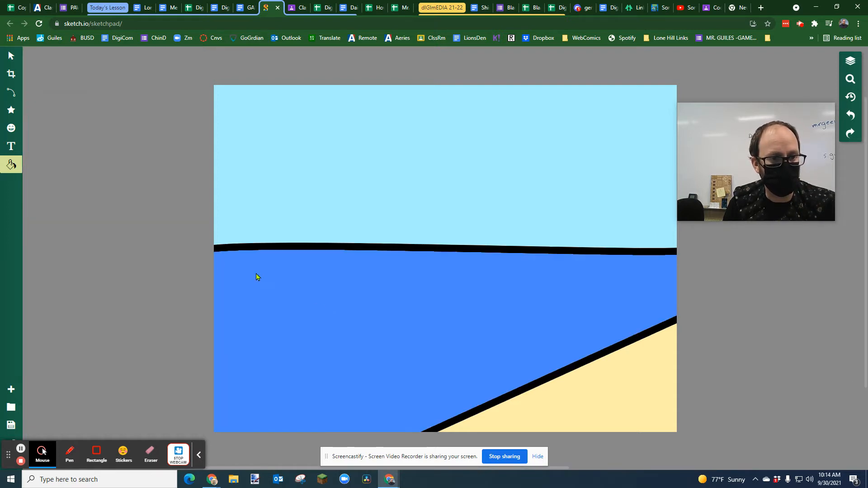
pyautogui.moveTo(472, 340)
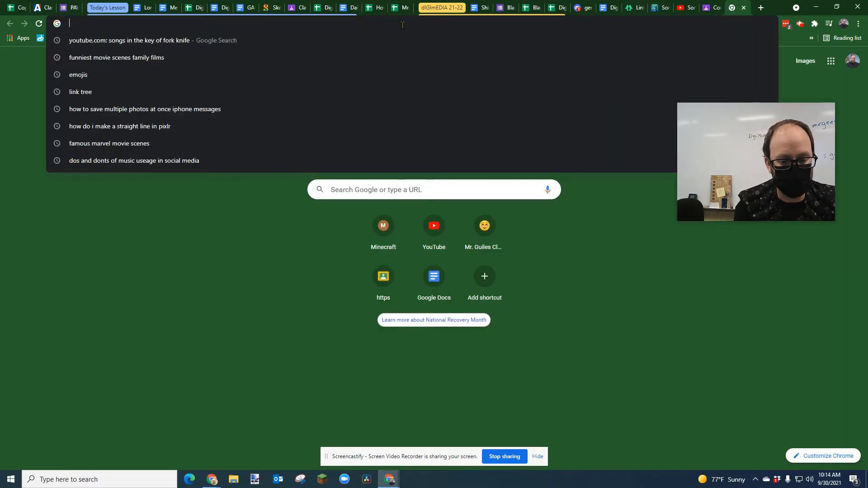
# Step: Search Google Images for 'palm tree png cartoon' with transparent backgrounds
pyautogui.write('pal')
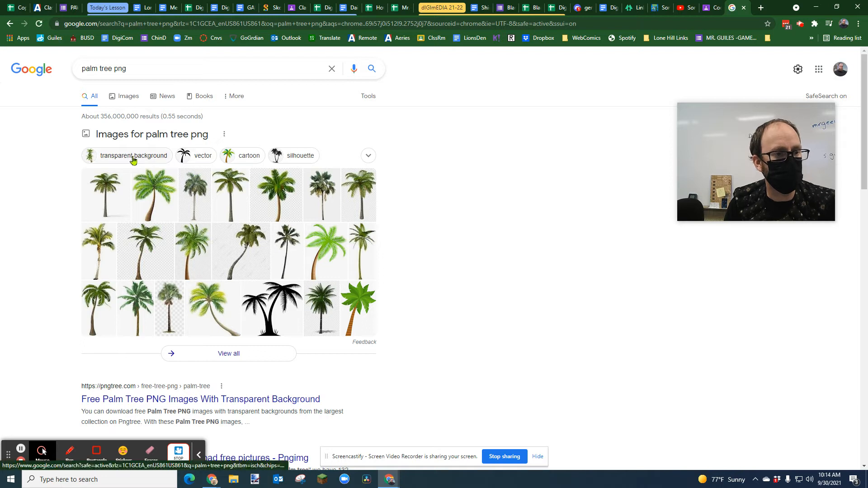
pyautogui.click(134, 155)
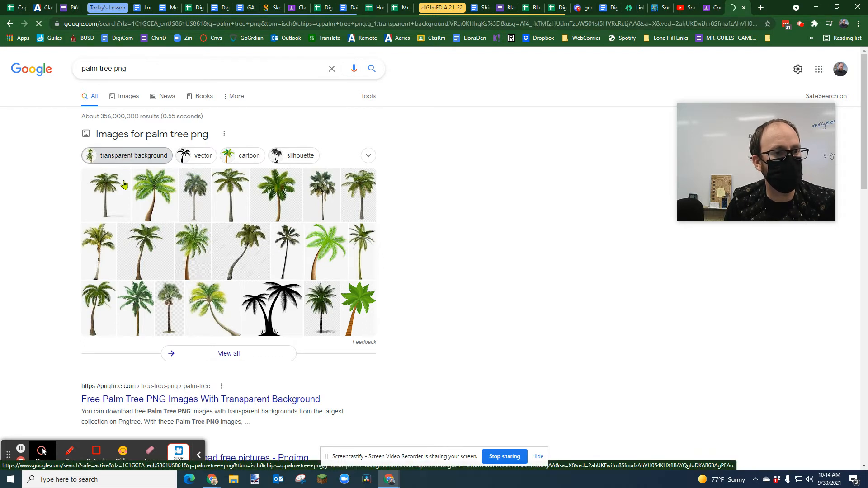
pyautogui.click(128, 95)
pyautogui.write(' cartoon')
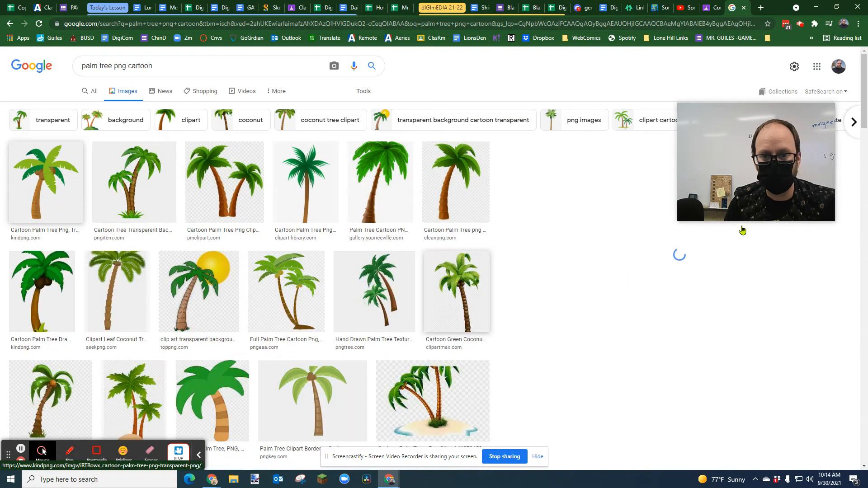
# Step: Compare palm tree previews and copy the first cartoon palm tree image
pyautogui.click(46, 182)
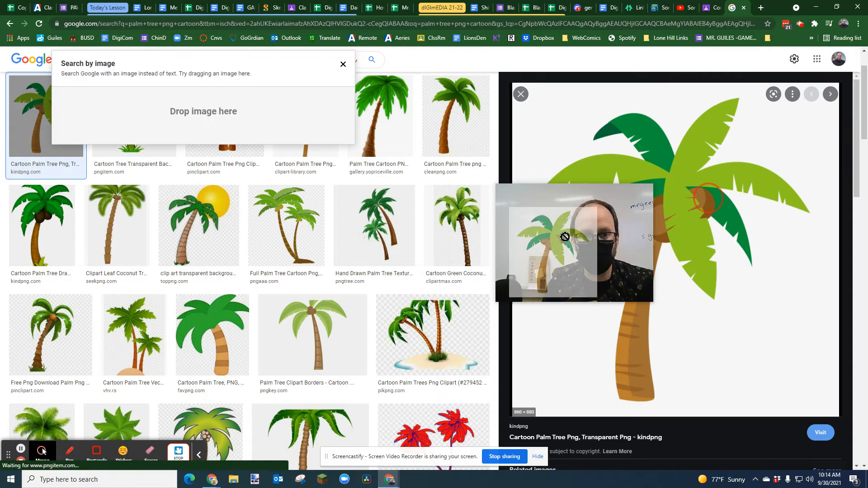
pyautogui.click(343, 64)
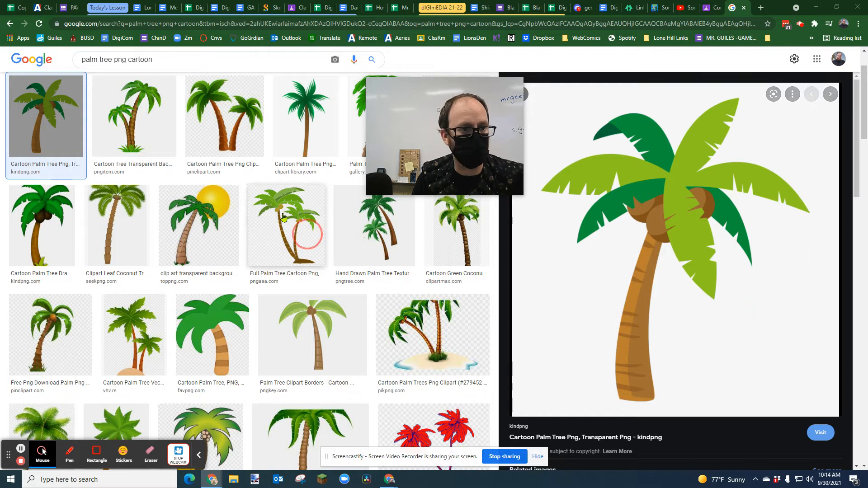
pyautogui.click(134, 114)
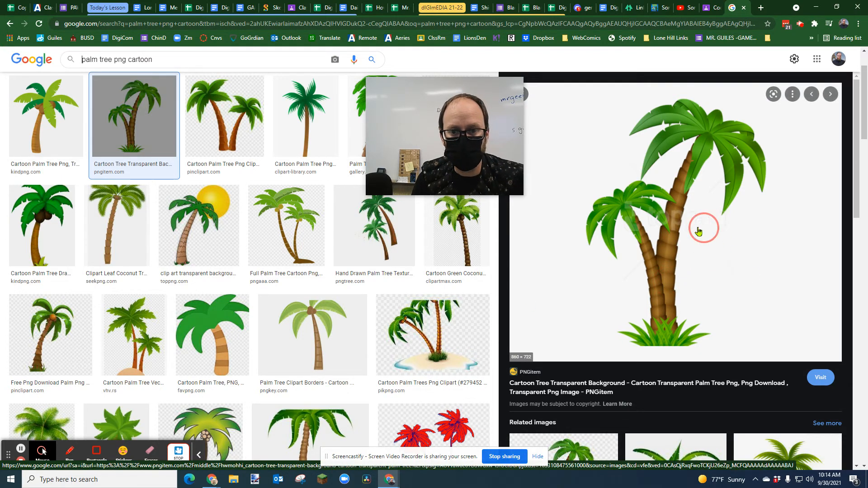
pyautogui.click(45, 114)
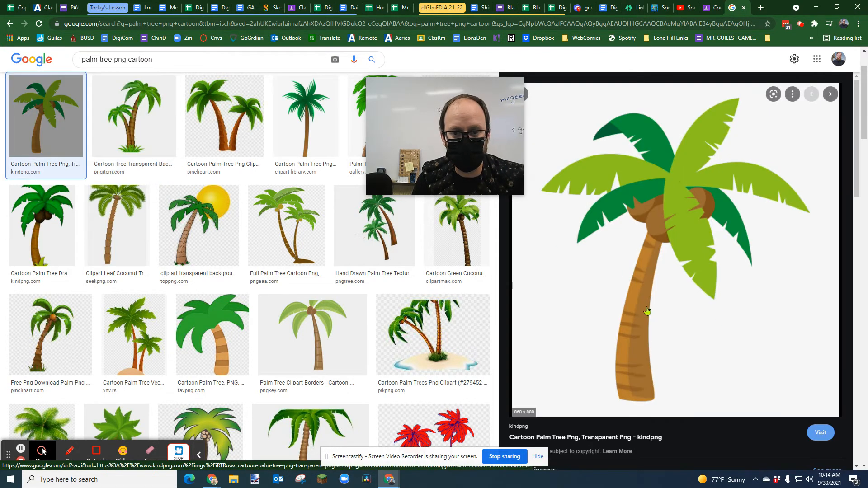
pyautogui.rightClick(648, 310)
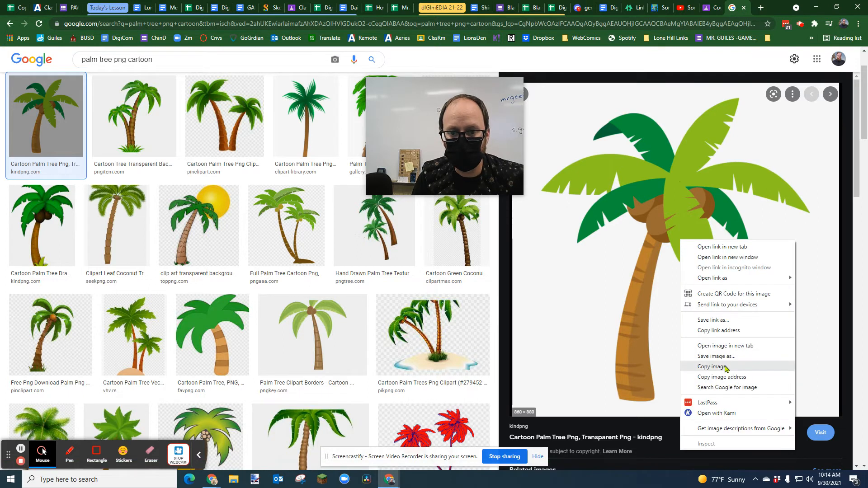
pyautogui.click(715, 367)
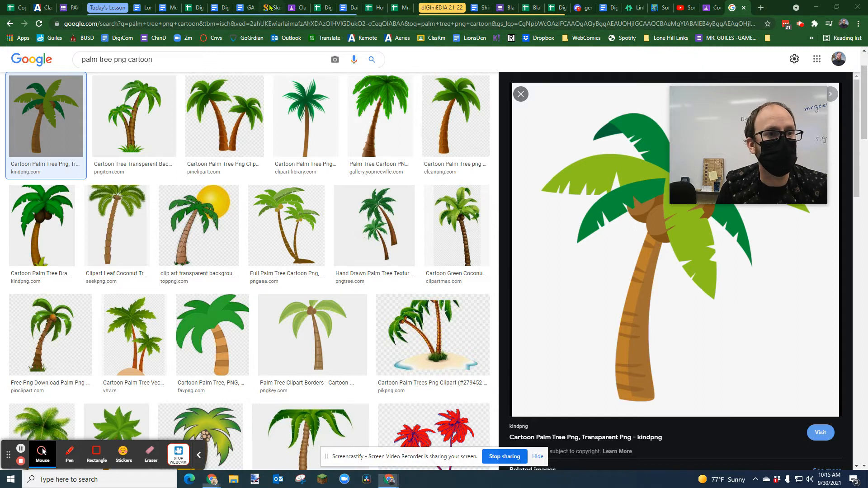
# Step: Return to Sketchpad and look through the path brush types
pyautogui.click(271, 7)
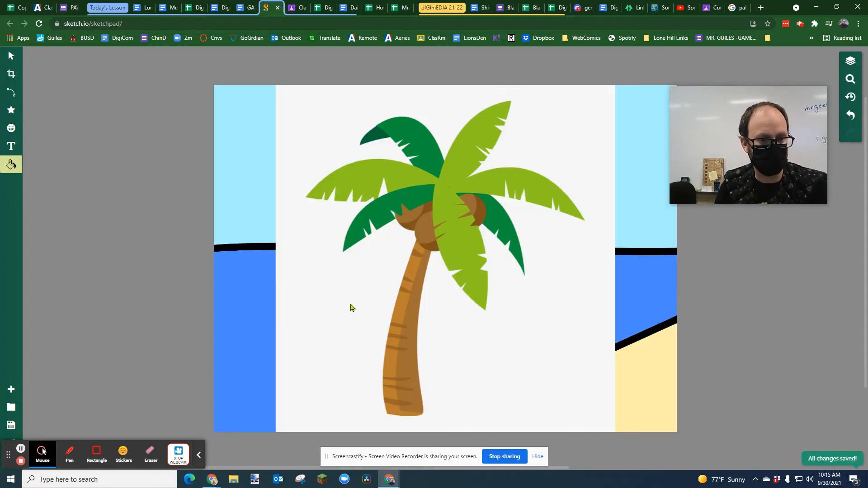
pyautogui.moveTo(11, 74)
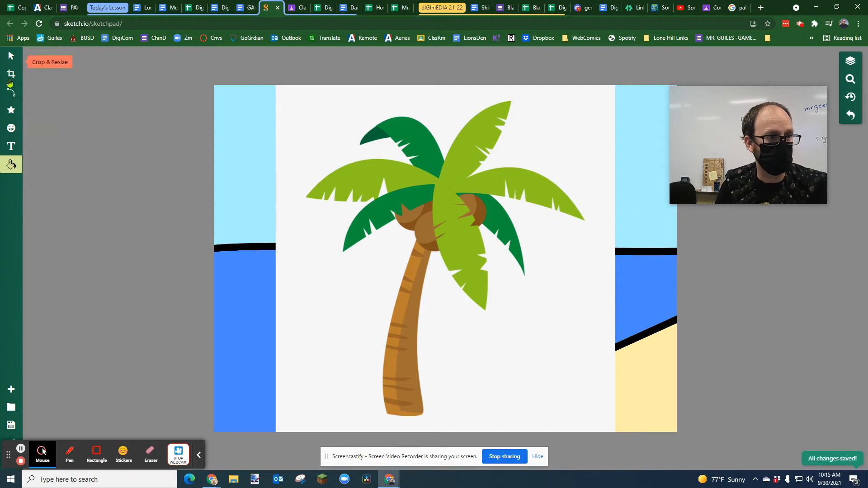
pyautogui.click(10, 91)
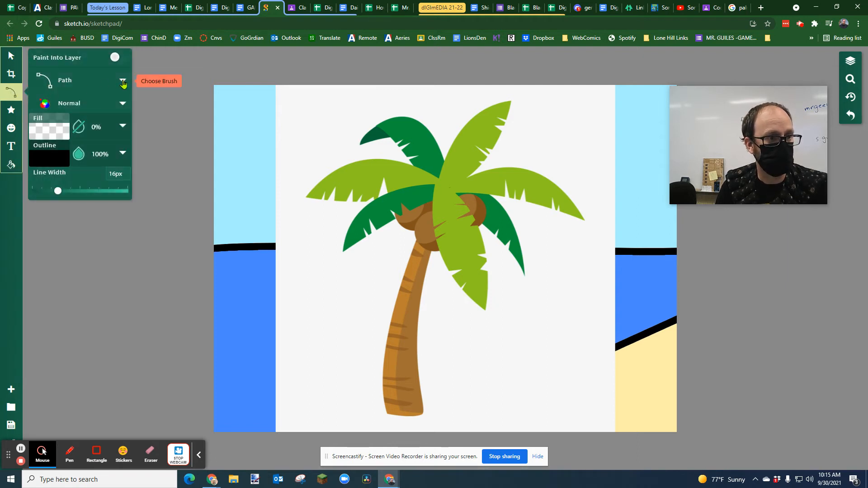
pyautogui.click(123, 80)
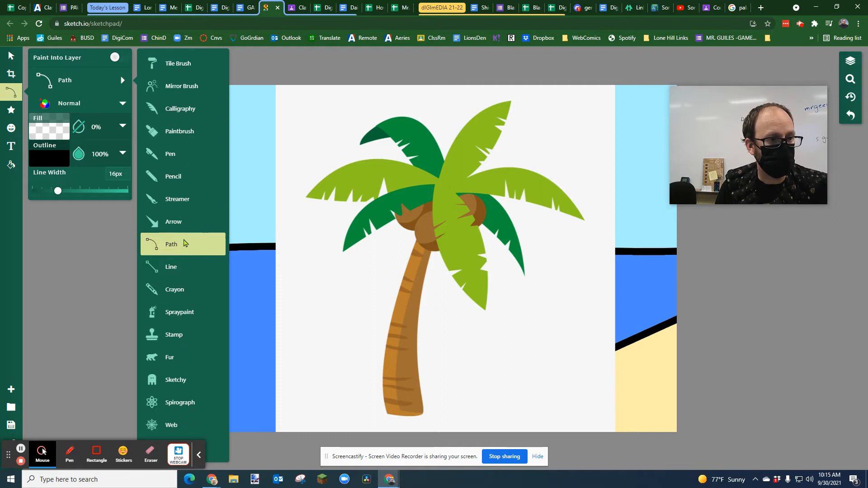
pyautogui.moveTo(137, 113)
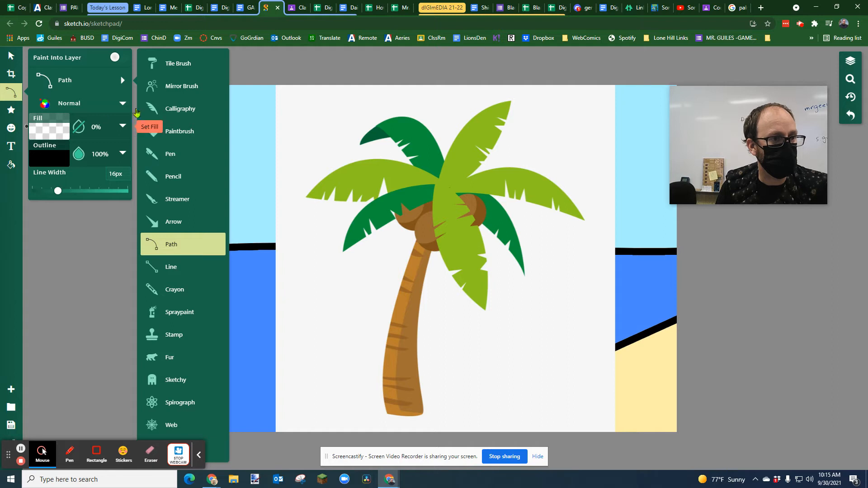
pyautogui.moveTo(172, 174)
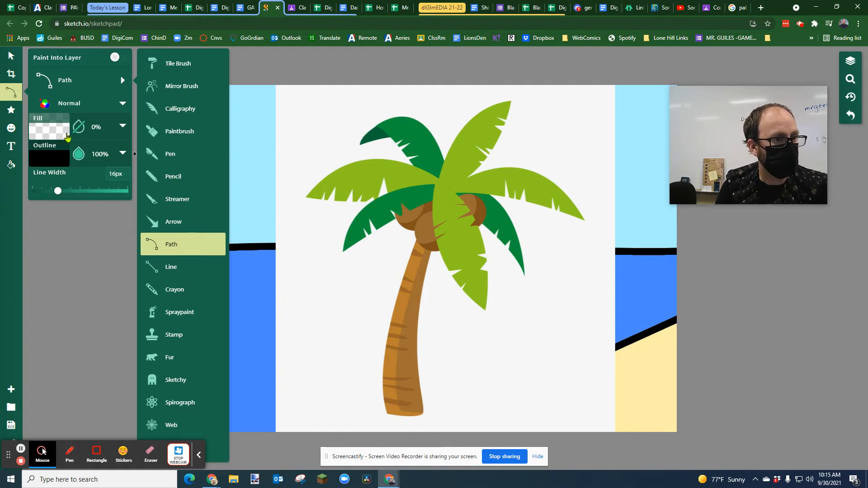
pyautogui.click(10, 74)
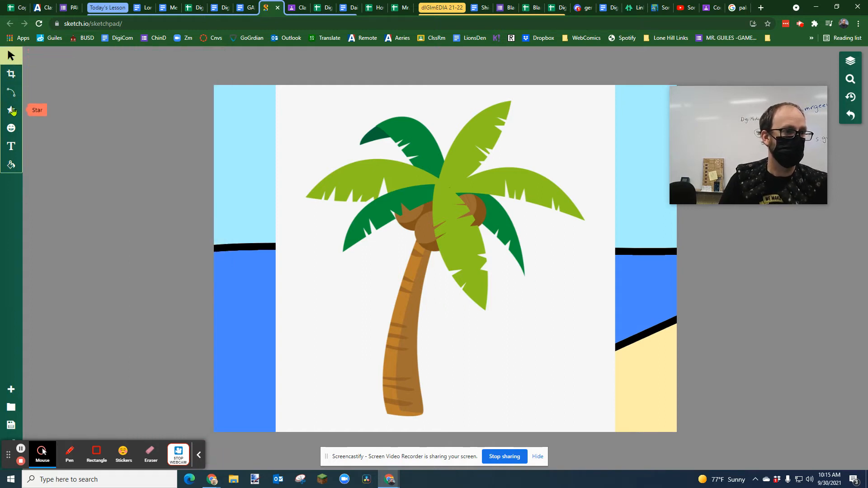
pyautogui.moveTo(10, 164)
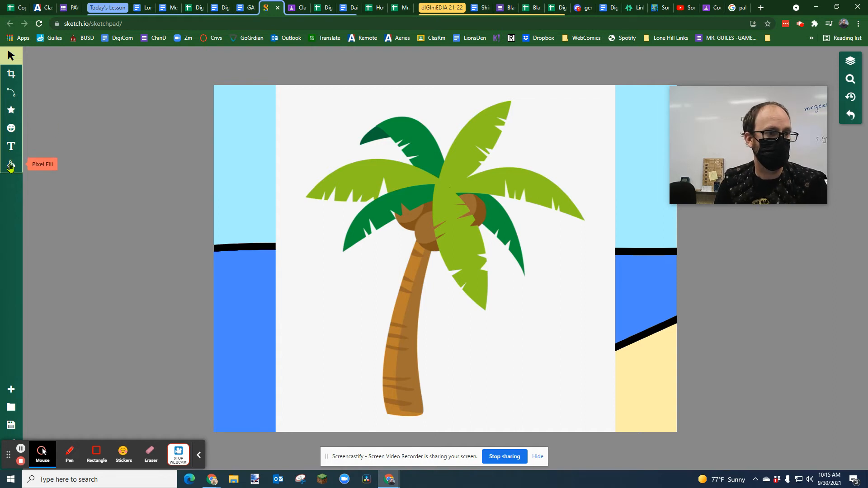
# Step: Toggle between the fill and path tools, then remove the pasted palm tree image
pyautogui.click(11, 164)
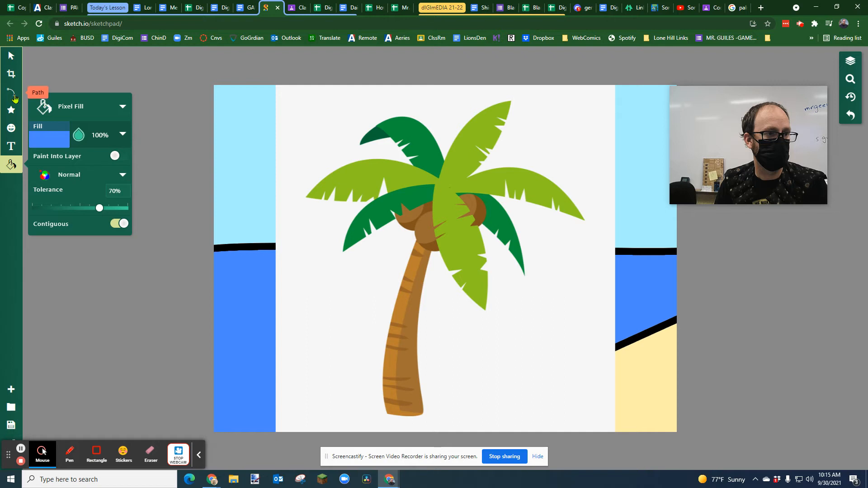
pyautogui.click(10, 93)
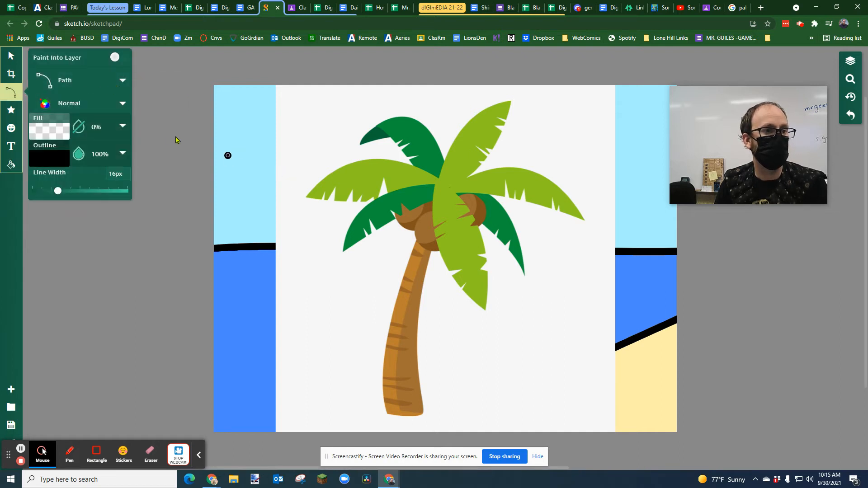
pyautogui.click(64, 80)
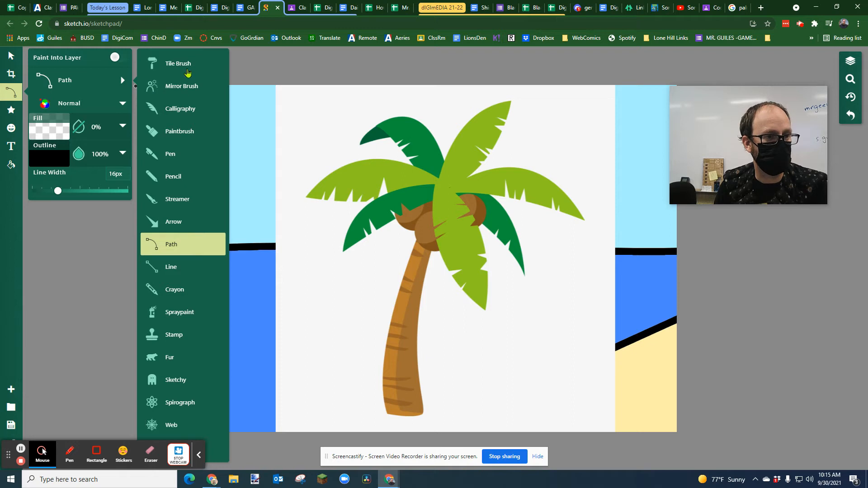
pyautogui.moveTo(188, 276)
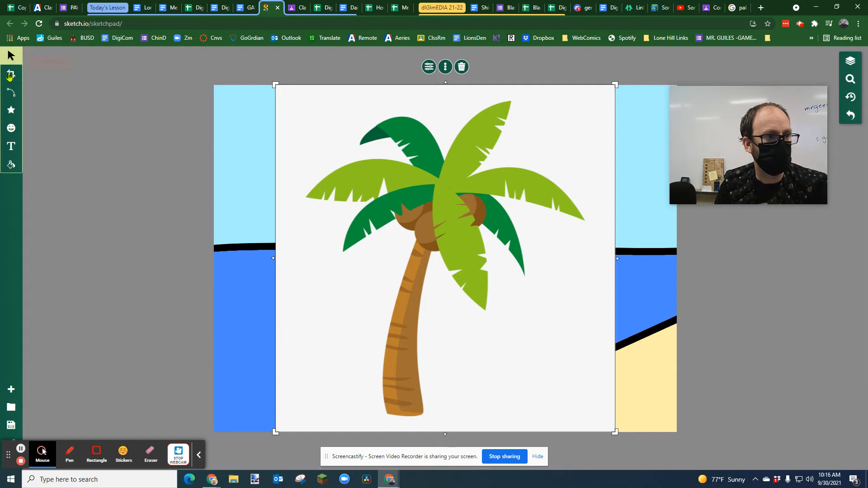
pyautogui.click(11, 92)
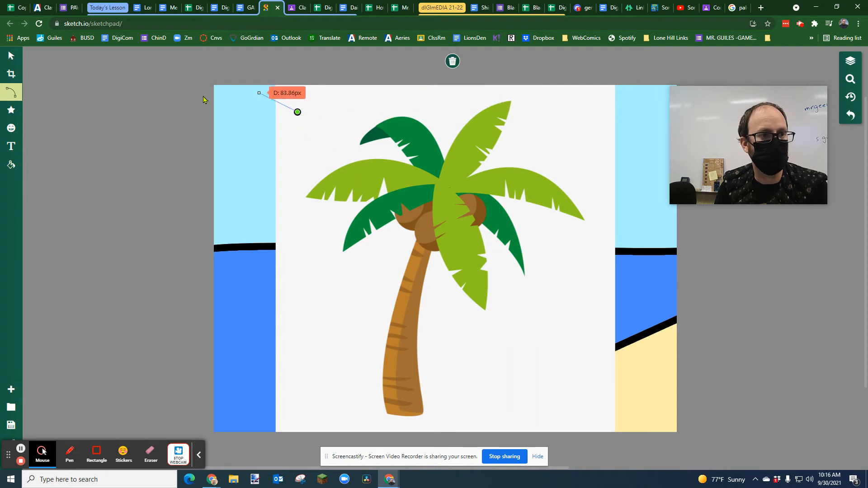
pyautogui.click(452, 62)
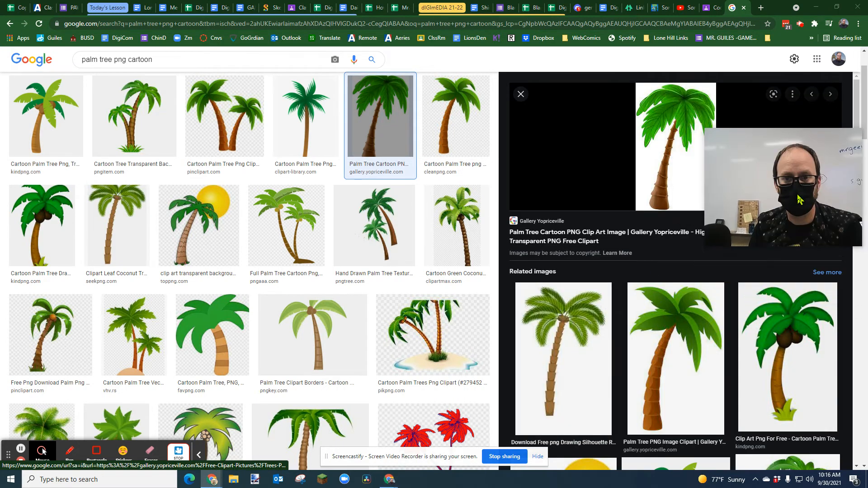
# Step: Preview the thin-leaved, broad-leaved and coconut palm trees, then return to Sketchpad
pyautogui.click(312, 335)
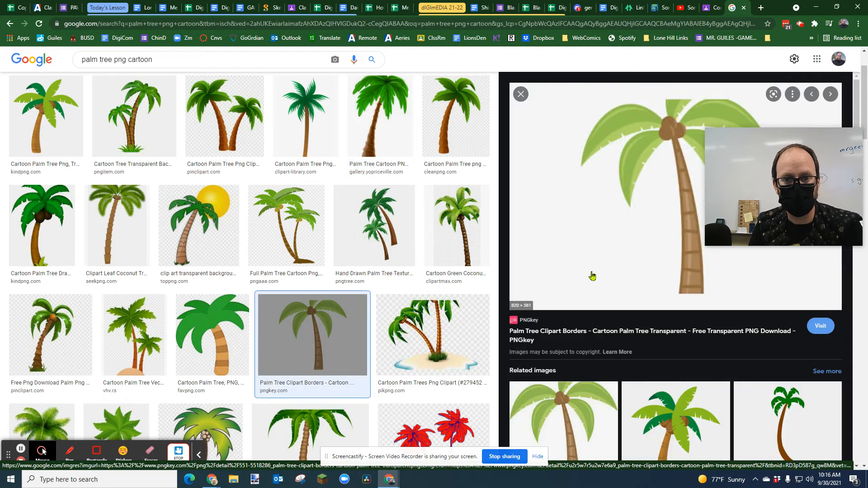
pyautogui.click(212, 335)
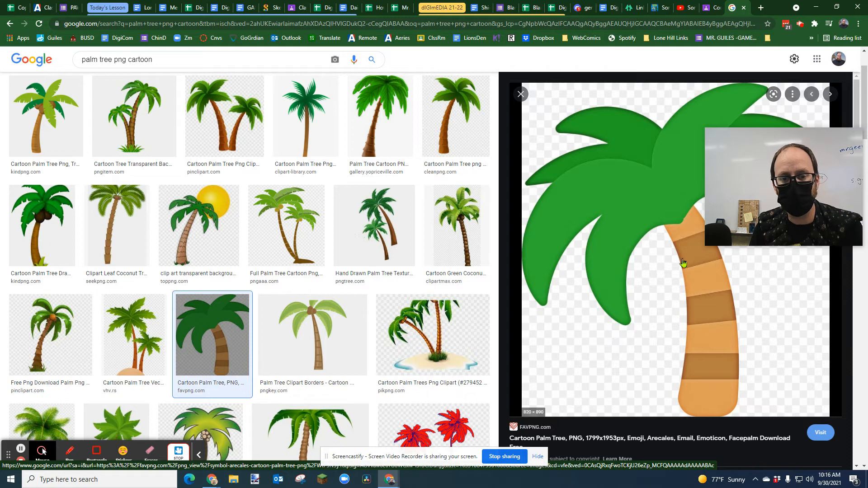
pyautogui.rightClick(682, 263)
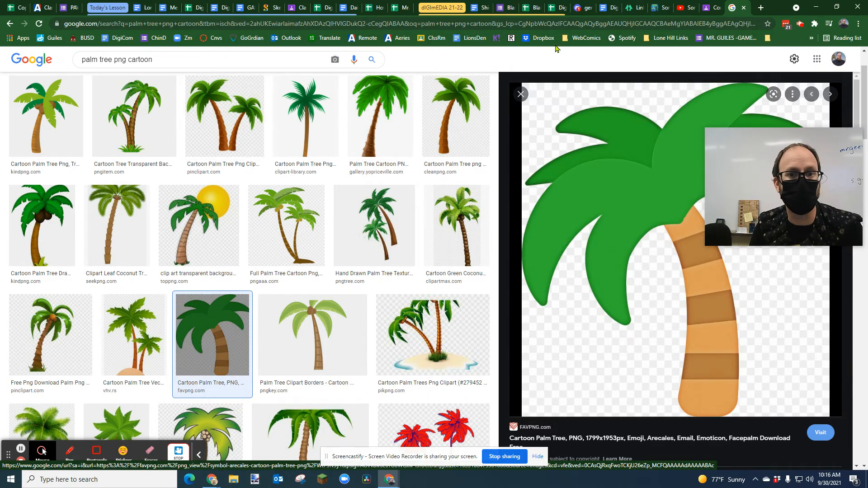
pyautogui.click(271, 7)
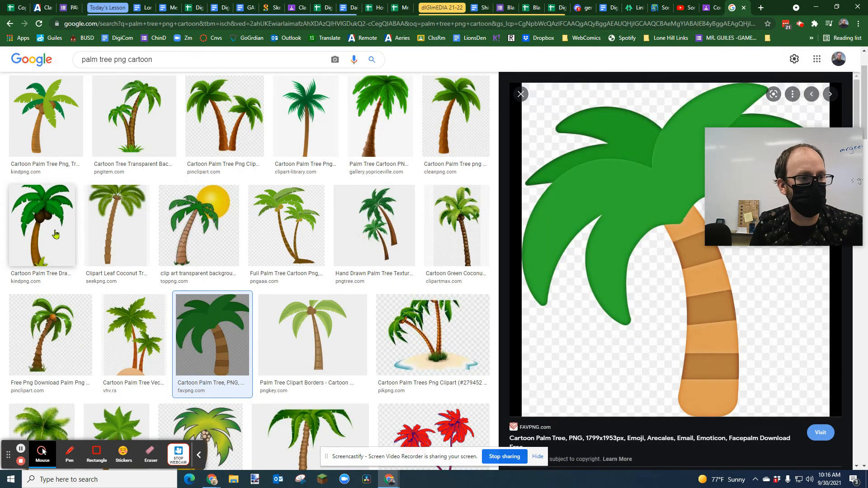
pyautogui.click(41, 225)
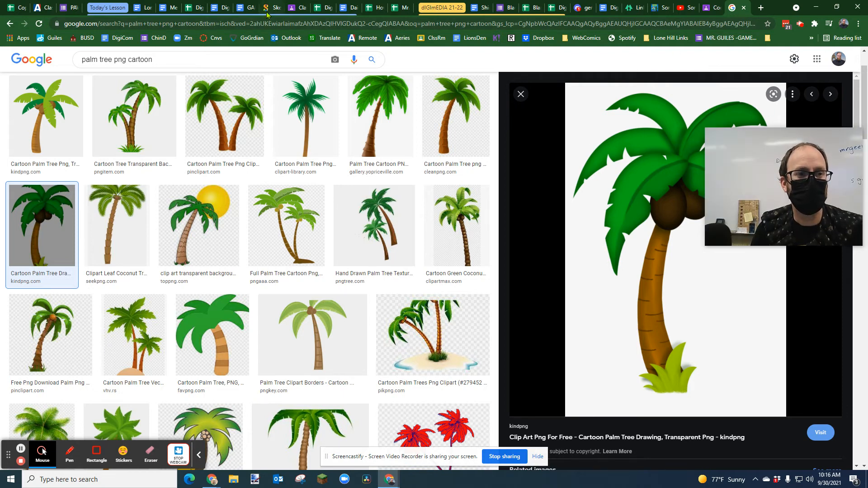
pyautogui.click(271, 7)
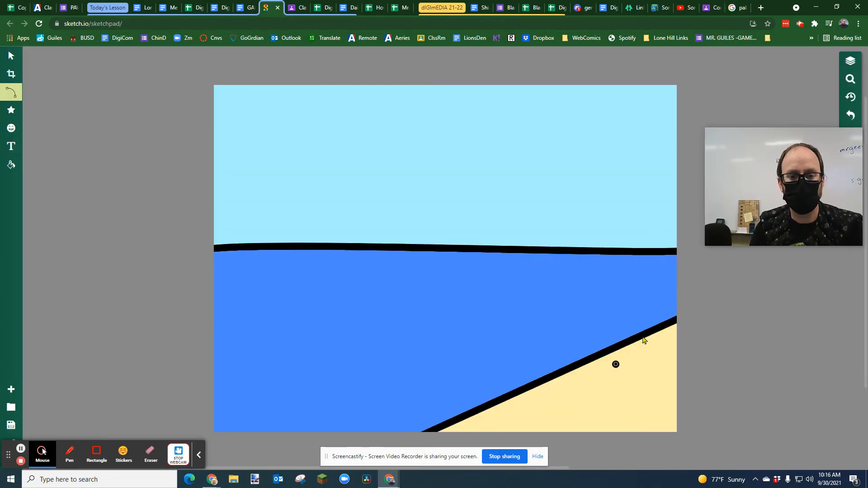
pyautogui.moveTo(11, 146)
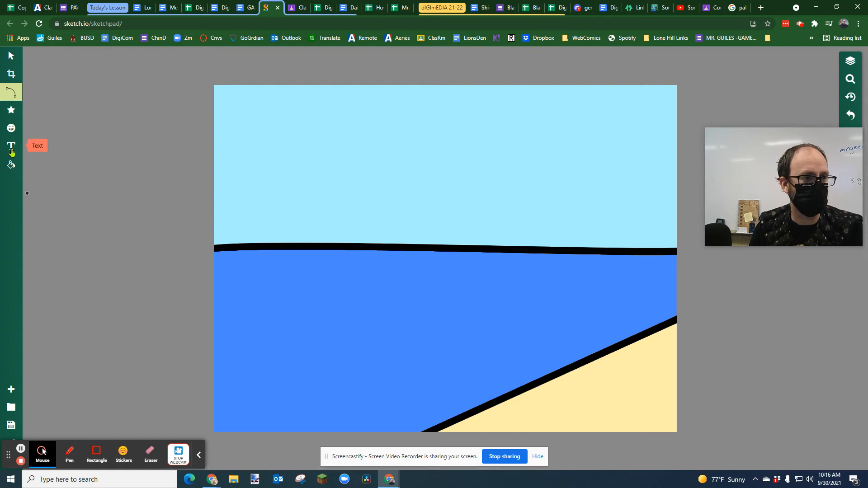
pyautogui.moveTo(11, 91)
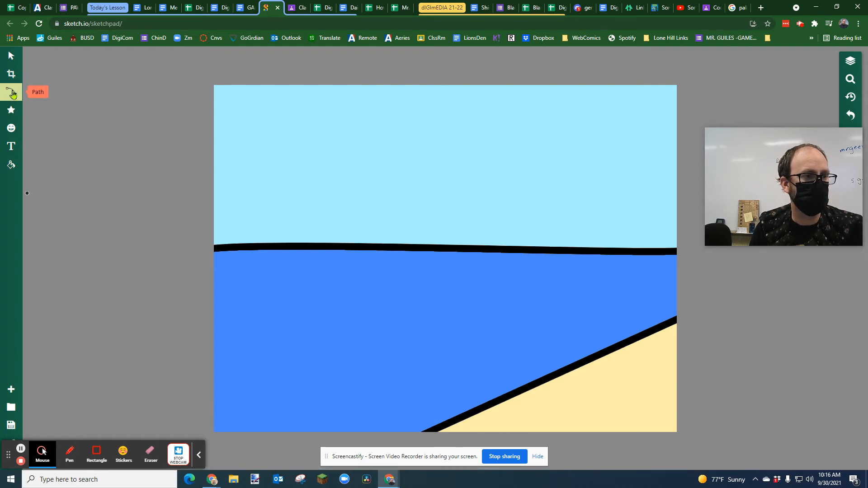
# Step: Sketch the palm trunk and fronds with a 2px black Pen brush
pyautogui.click(11, 92)
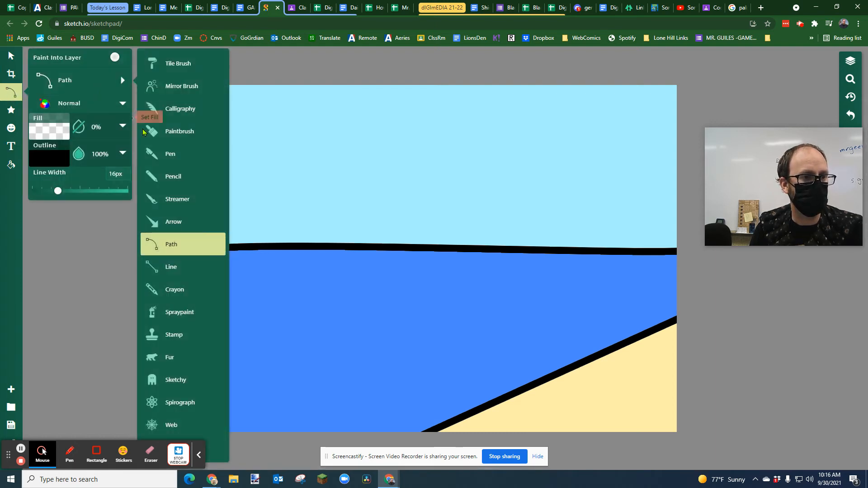
pyautogui.click(170, 154)
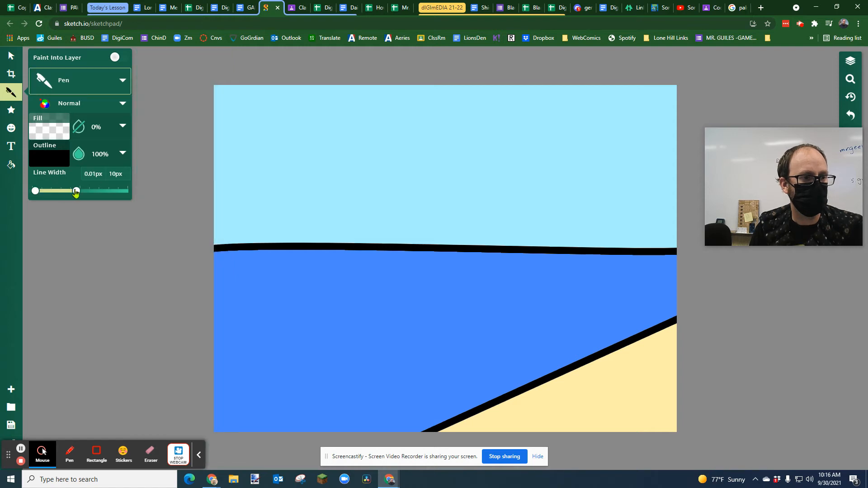
pyautogui.moveTo(76, 190); pyautogui.dragTo(53, 191)
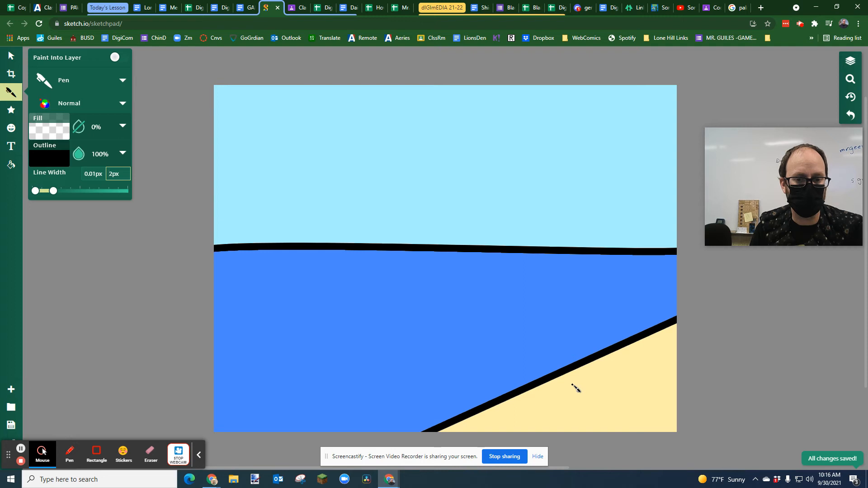
pyautogui.moveTo(536, 229); pyautogui.dragTo(573, 383)
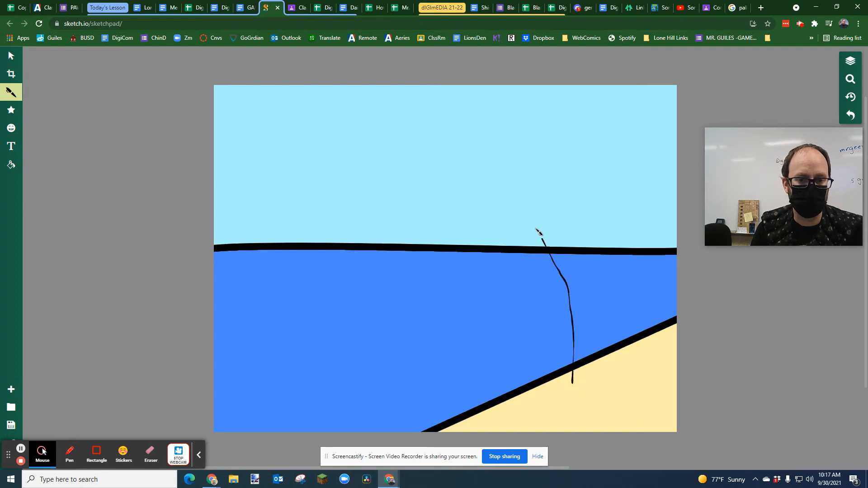
pyautogui.moveTo(576, 219); pyautogui.dragTo(593, 310)
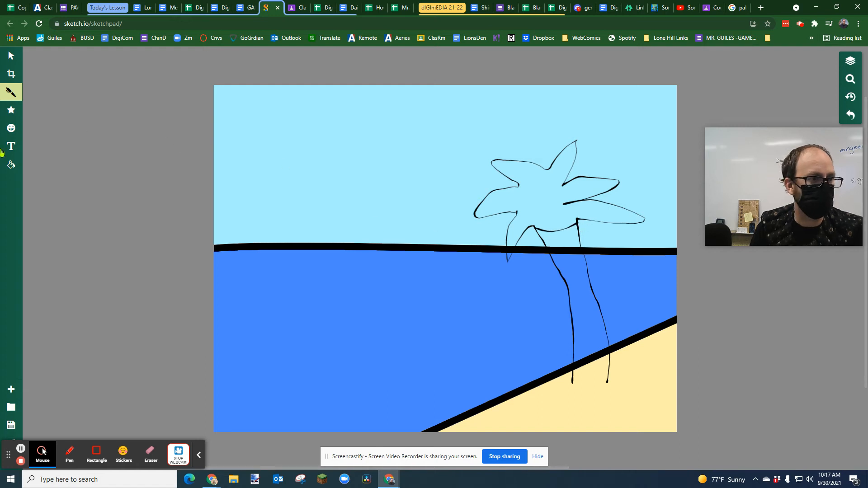
pyautogui.click(10, 165)
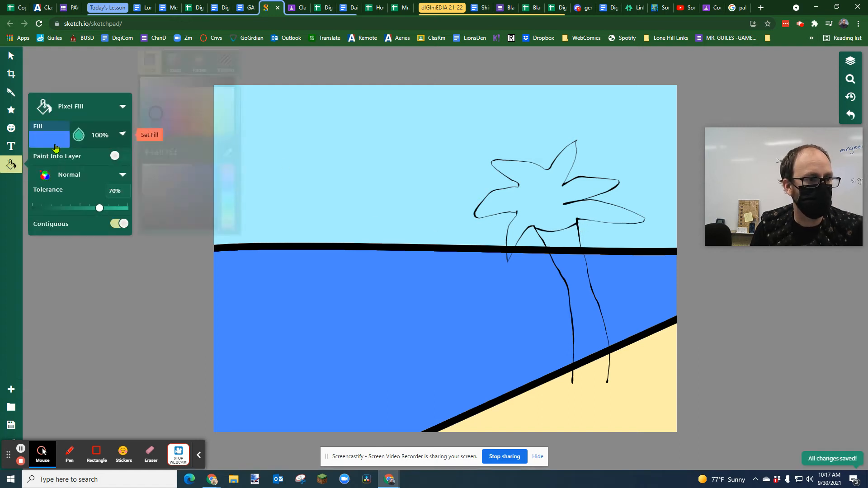
# Step: Set the Pixel Fill colour to green and fill the palm fronds yellow-green
pyautogui.click(49, 138)
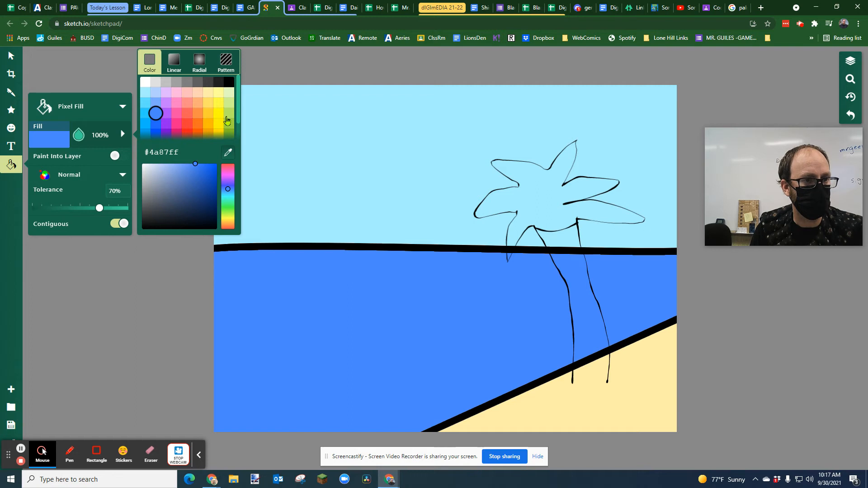
pyautogui.click(227, 124)
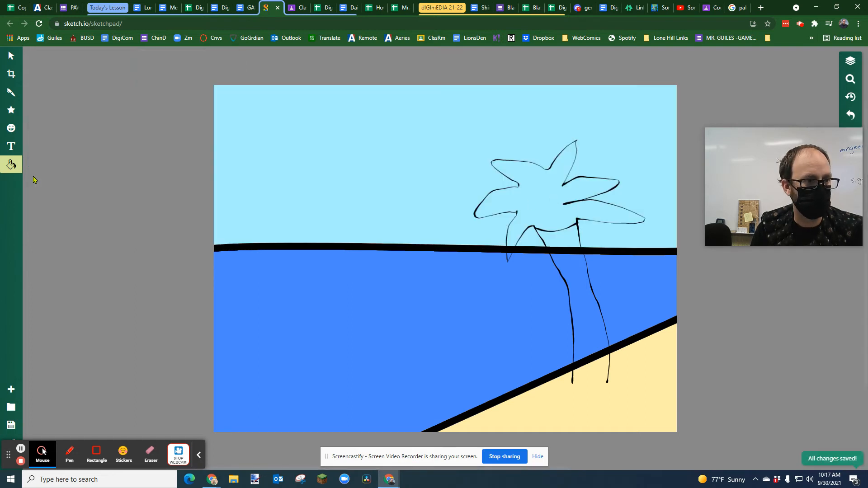
pyautogui.click(11, 165)
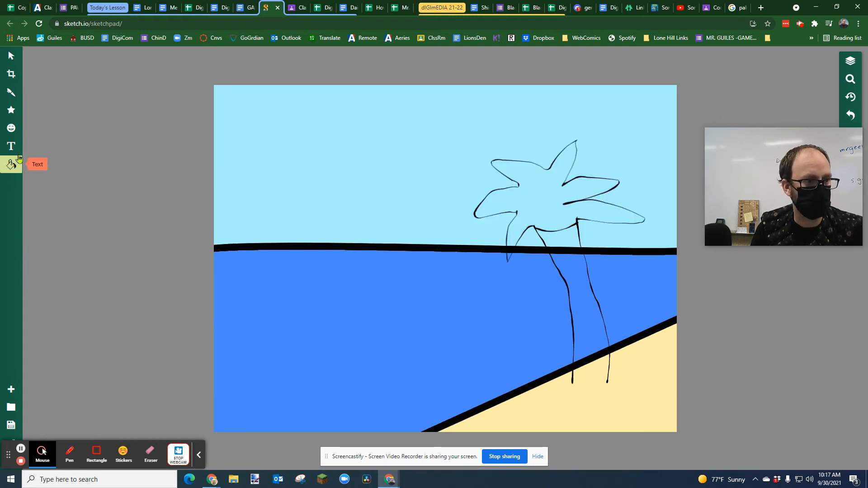
pyautogui.click(11, 165)
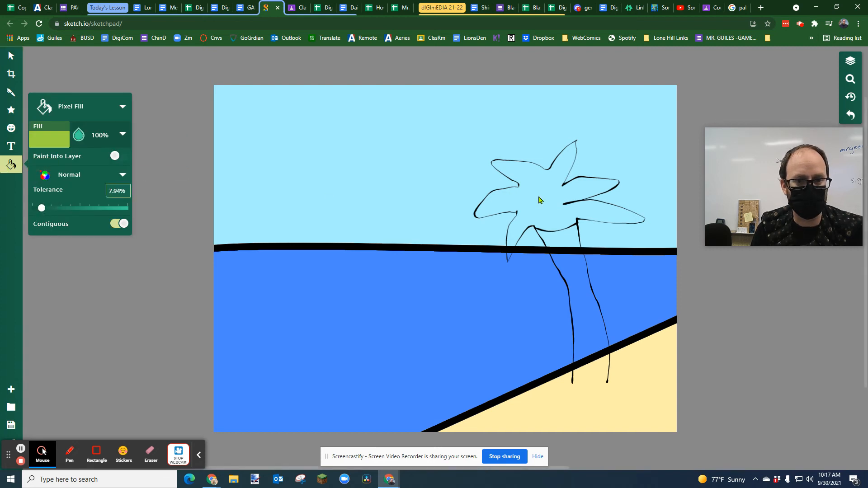
pyautogui.click(540, 201)
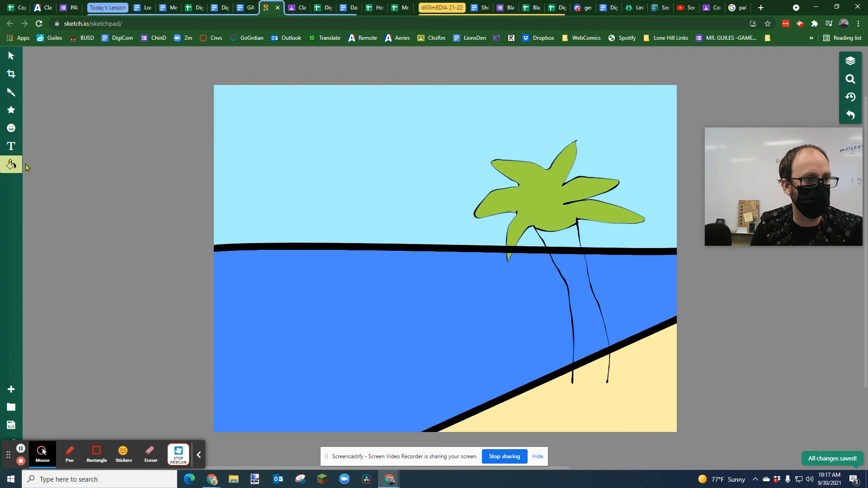
pyautogui.click(10, 165)
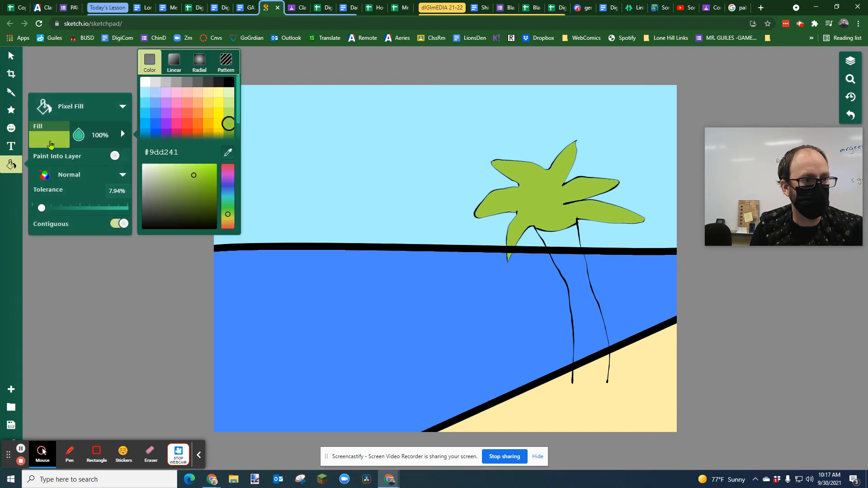
# Step: Darken an orange fill hue to brown and fill the lower trunk with it
pyautogui.click(197, 123)
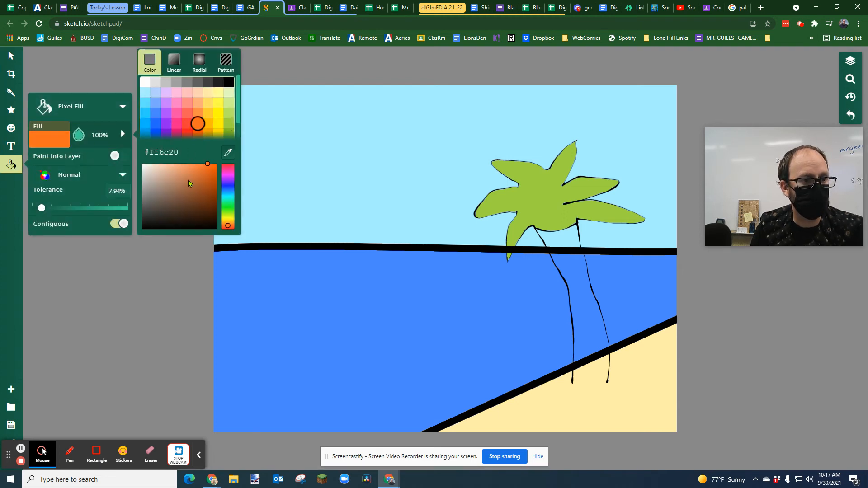
pyautogui.click(187, 185)
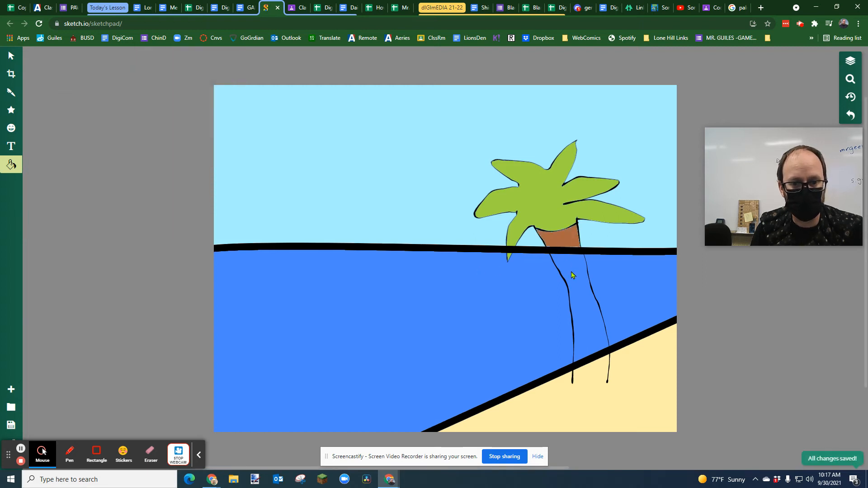
pyautogui.moveTo(582, 297)
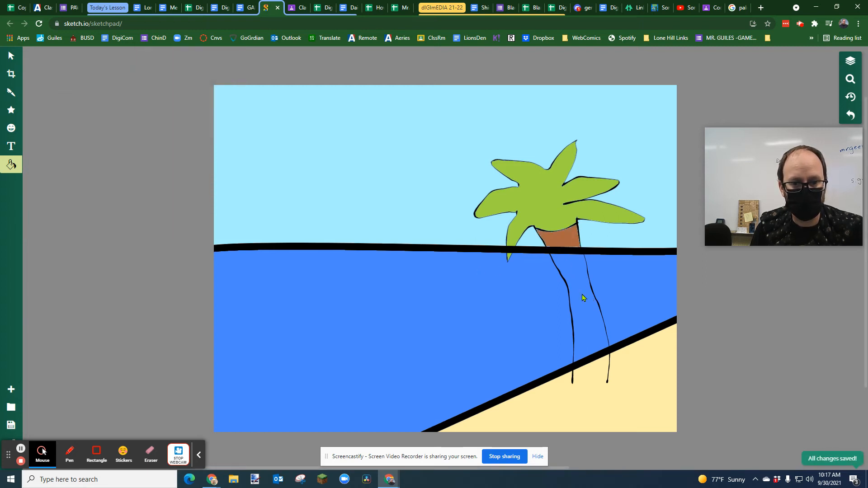
pyautogui.click(582, 310)
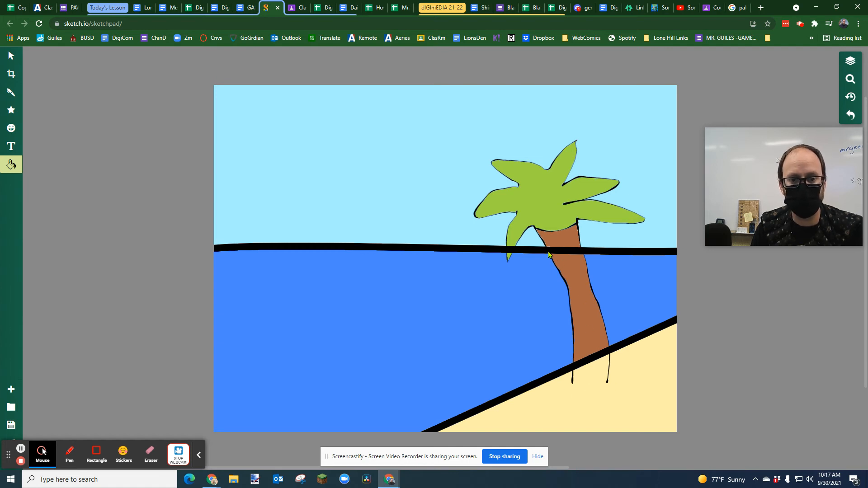
pyautogui.moveTo(11, 92)
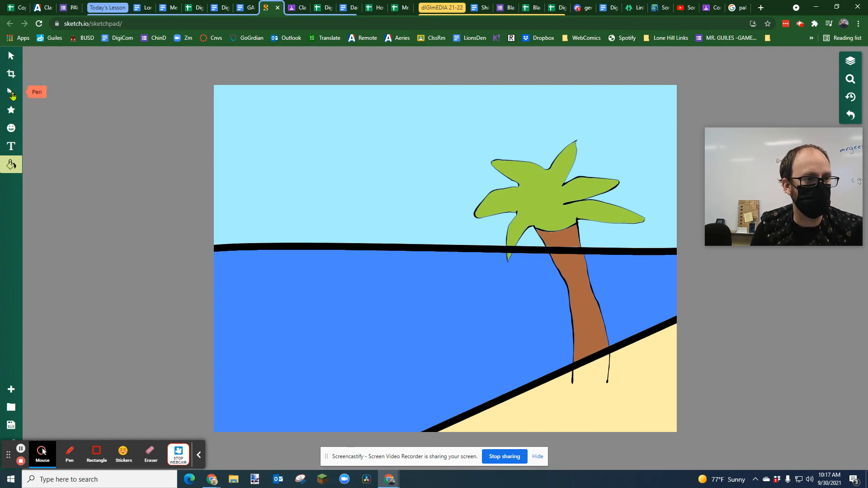
# Step: Select the Pen and narrow its Line Width range to 0.01px–10px
pyautogui.click(10, 92)
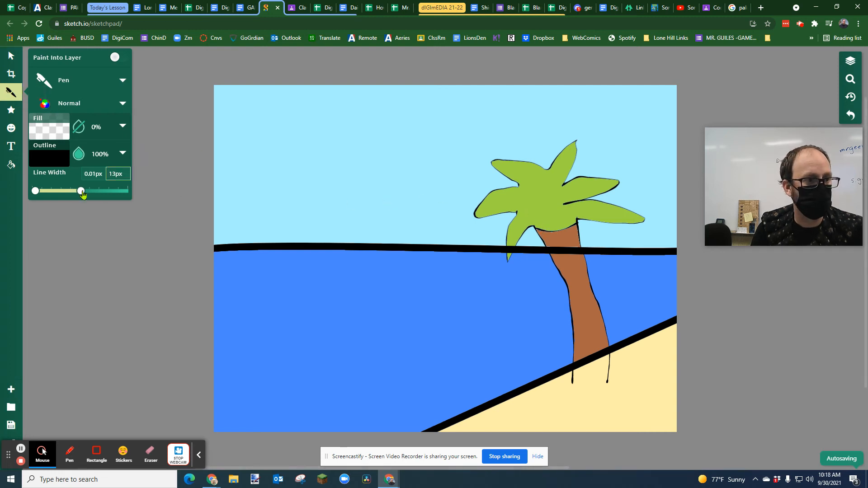
pyautogui.moveTo(82, 190); pyautogui.dragTo(60, 190)
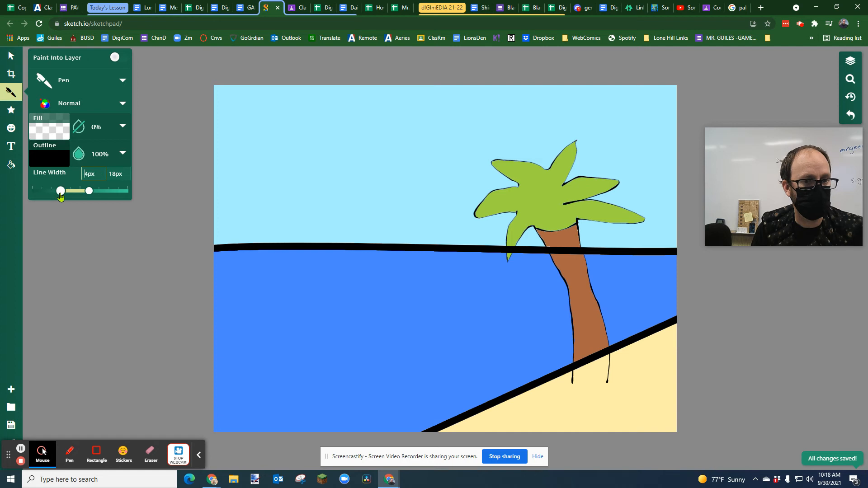
pyautogui.moveTo(61, 190); pyautogui.dragTo(81, 190)
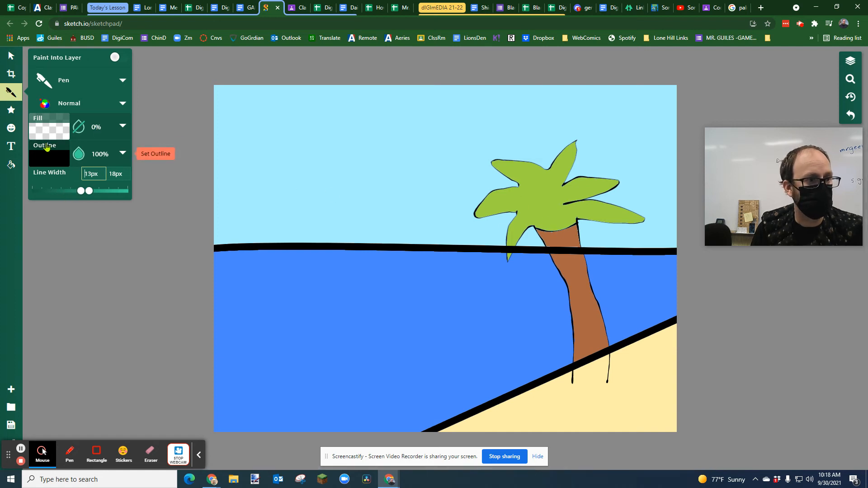
pyautogui.click(78, 80)
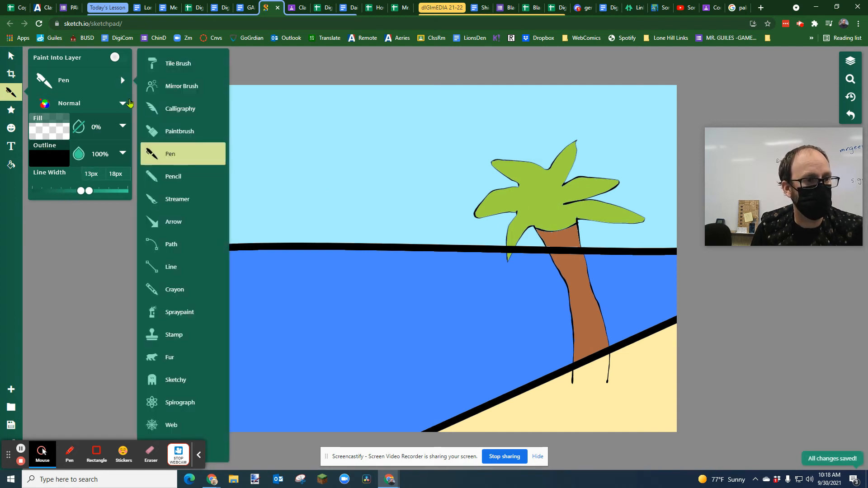
pyautogui.moveTo(79, 190); pyautogui.dragTo(66, 192)
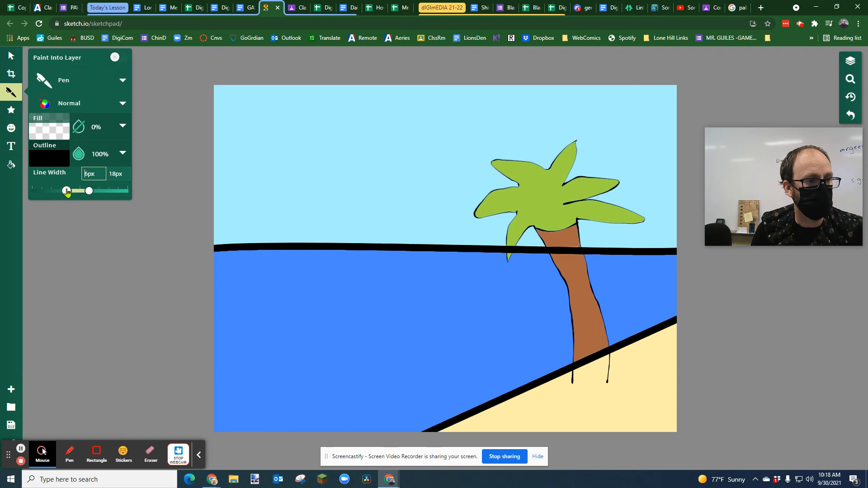
pyautogui.moveTo(89, 191); pyautogui.dragTo(105, 191)
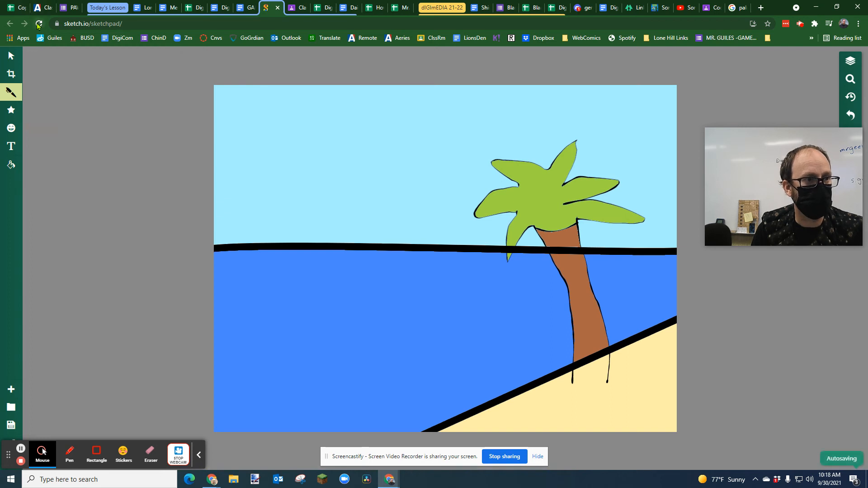
pyautogui.click(38, 23)
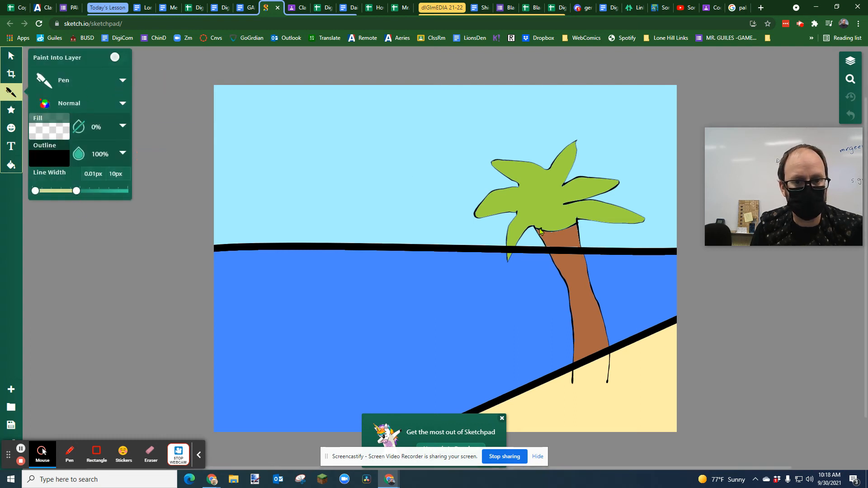
# Step: Eyedrop the trunk's brown for the pen, widen it to 9–25px, pick lighter brown
pyautogui.click(49, 159)
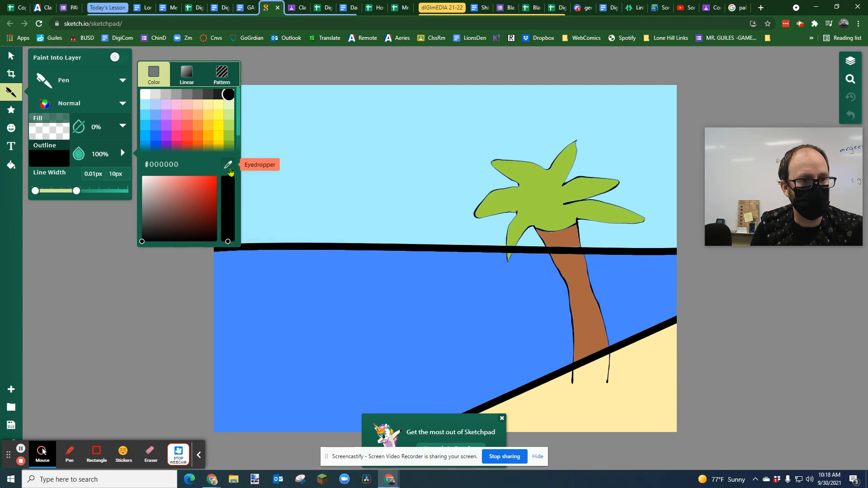
pyautogui.click(568, 241)
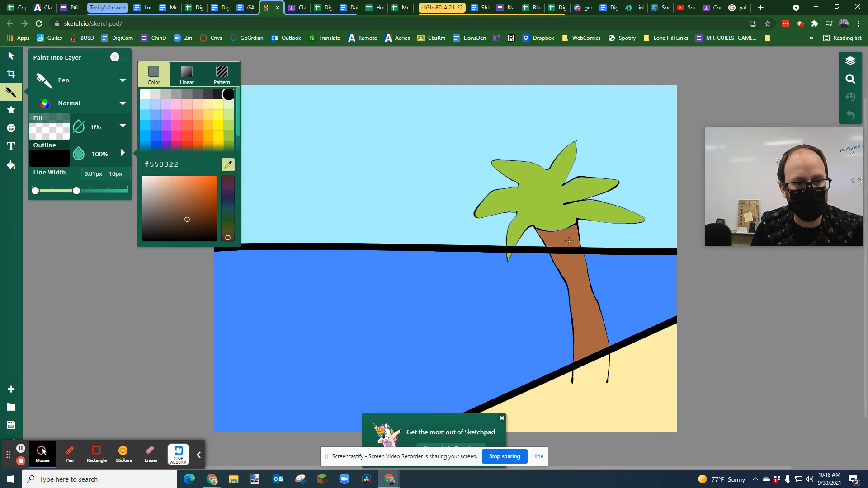
pyautogui.click(49, 158)
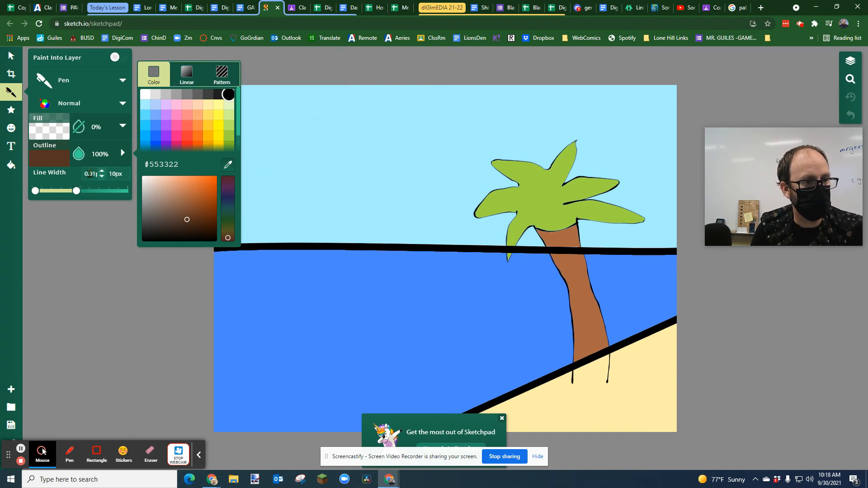
pyautogui.moveTo(76, 191); pyautogui.dragTo(62, 190)
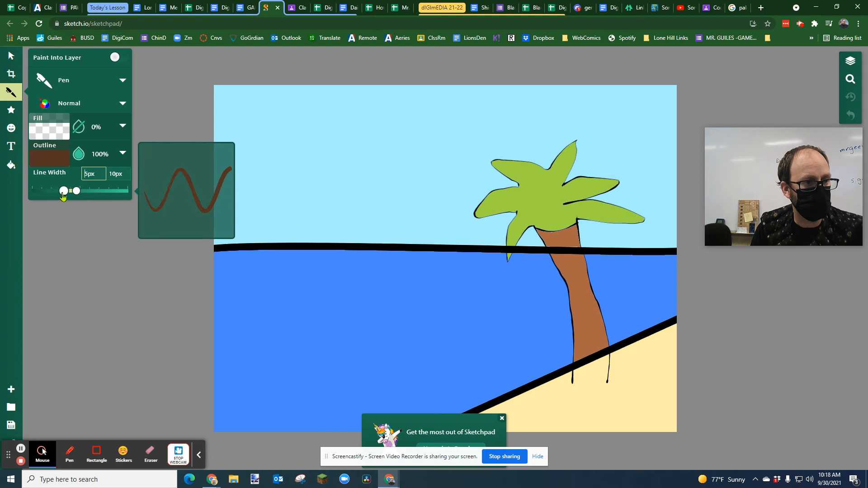
pyautogui.moveTo(76, 191); pyautogui.dragTo(99, 190)
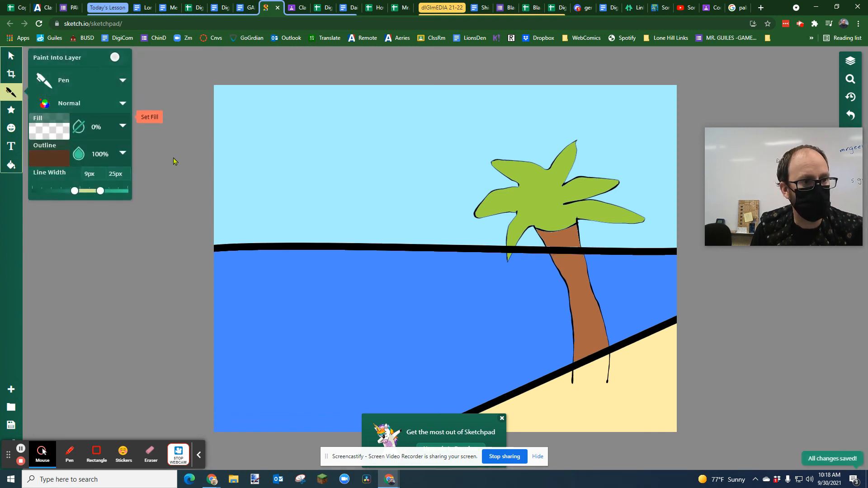
pyautogui.click(49, 157)
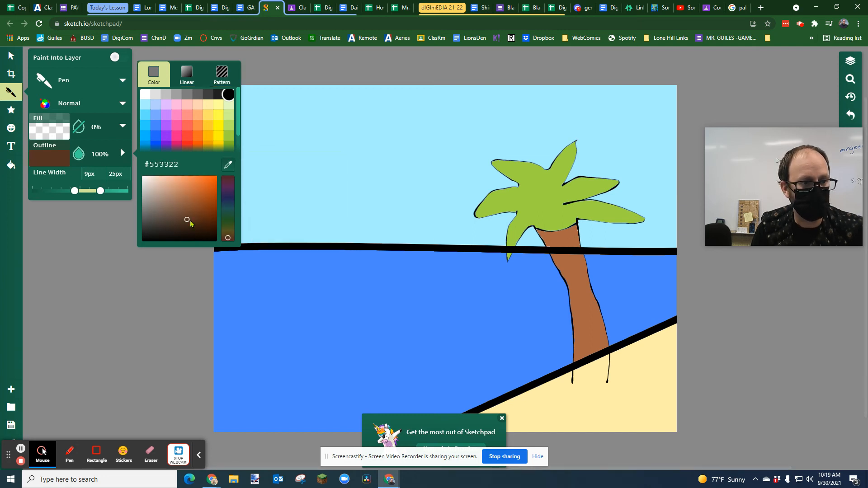
pyautogui.click(190, 196)
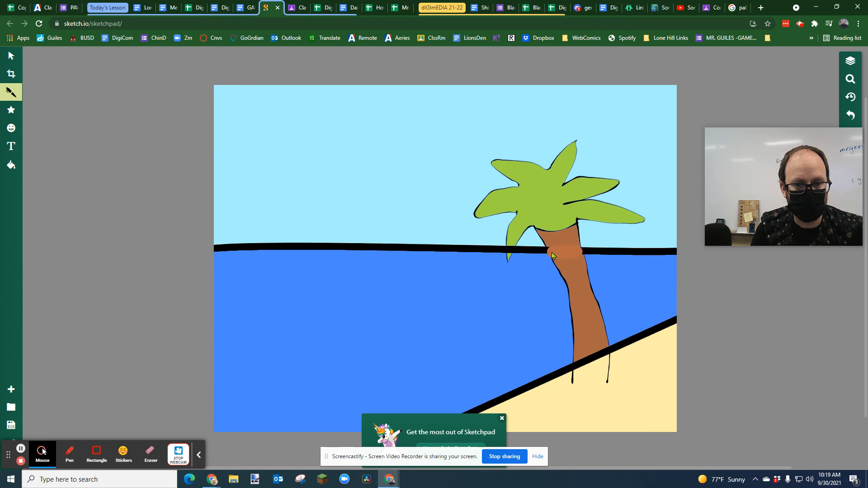
pyautogui.moveTo(575, 367)
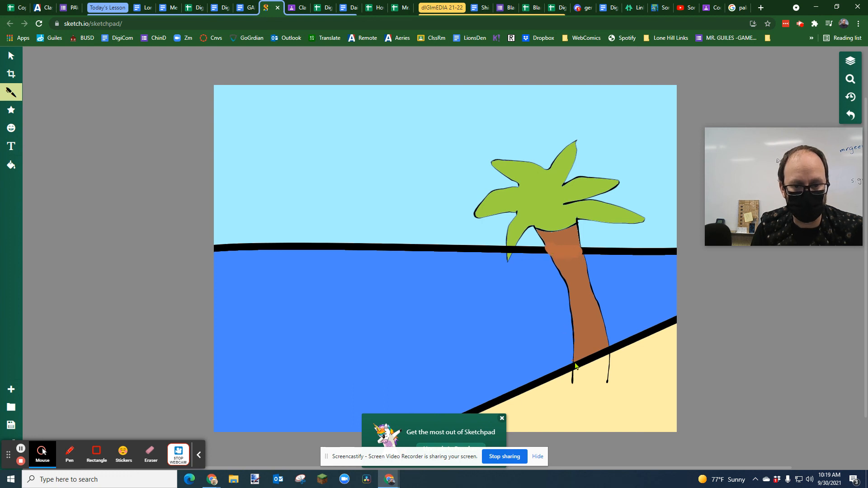
# Step: Brush lighter brown down the trunk and into a rounded base on the sand
pyautogui.moveTo(575, 367); pyautogui.dragTo(601, 360)
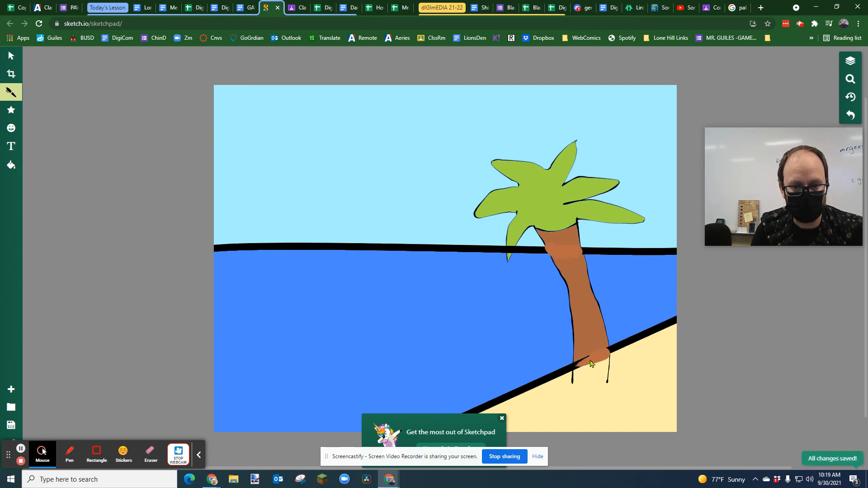
pyautogui.moveTo(589, 363); pyautogui.dragTo(606, 384)
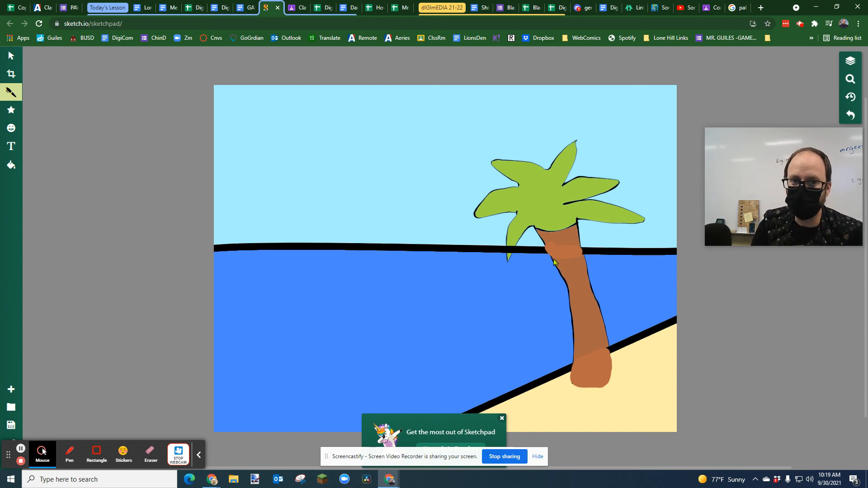
pyautogui.moveTo(550, 263)
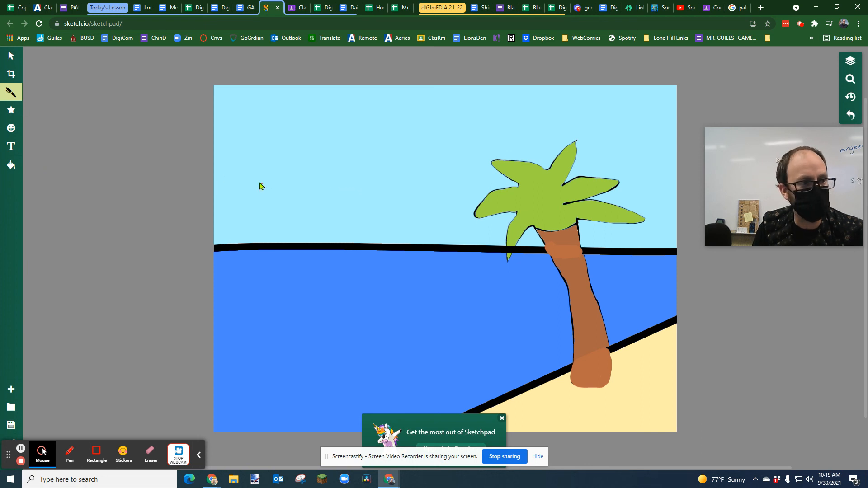
# Step: Check the Pen settings and dismiss the 'Get the most out of Sketchpad' popup
pyautogui.click(10, 91)
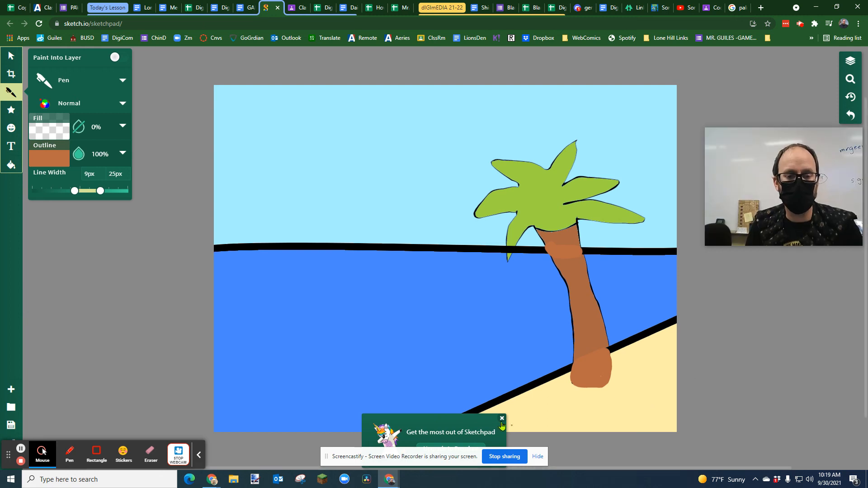
pyautogui.click(502, 417)
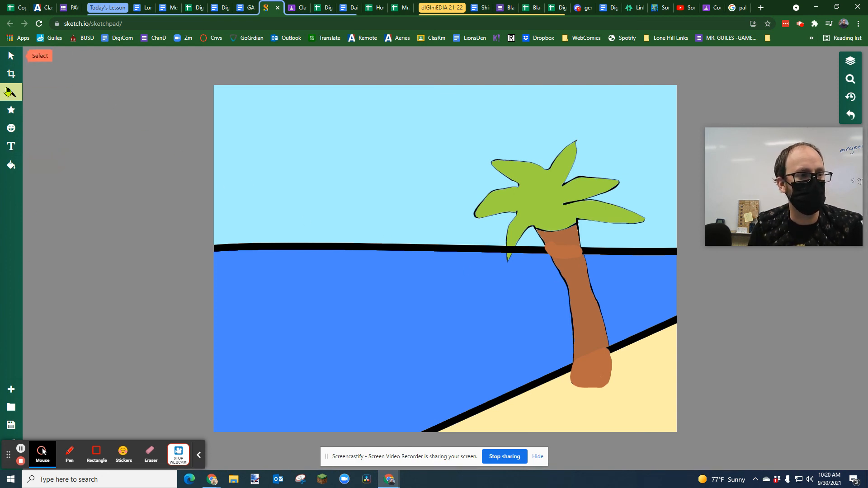
pyautogui.moveTo(10, 92)
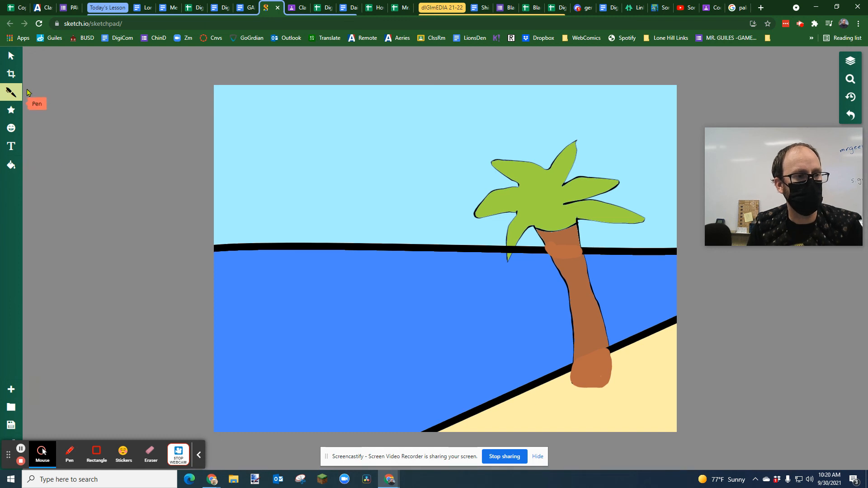
pyautogui.moveTo(486, 254)
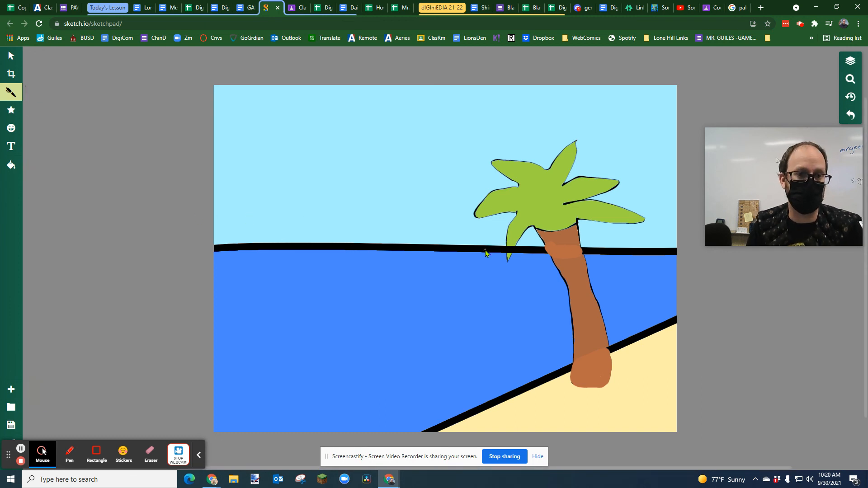